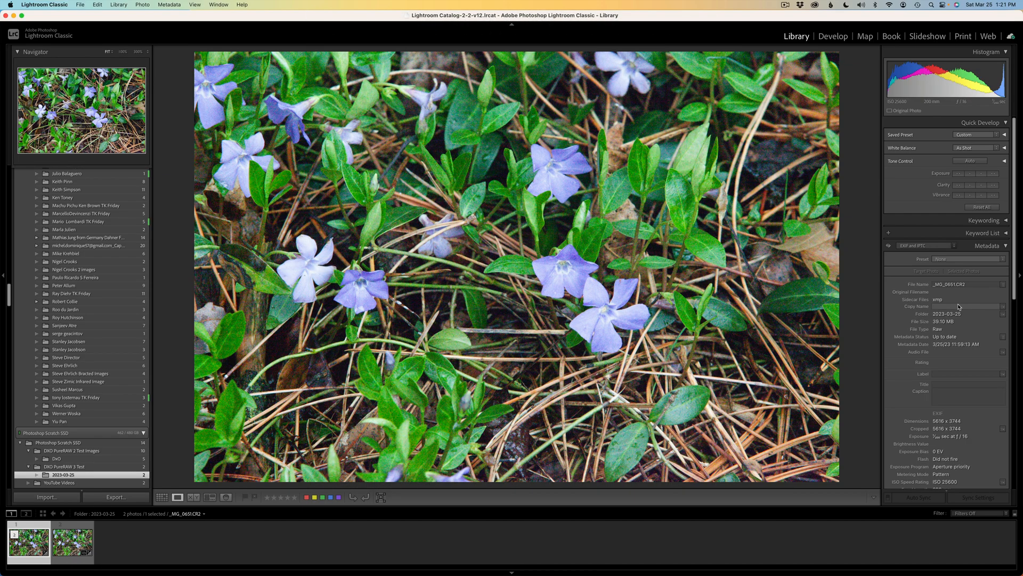
pyautogui.moveTo(413, 312)
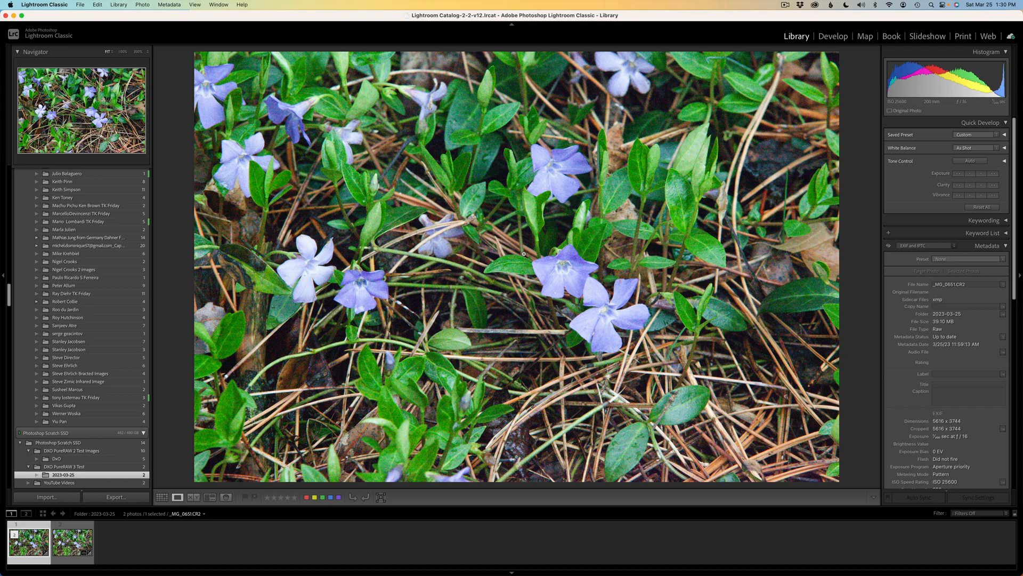
pyautogui.moveTo(547, 246)
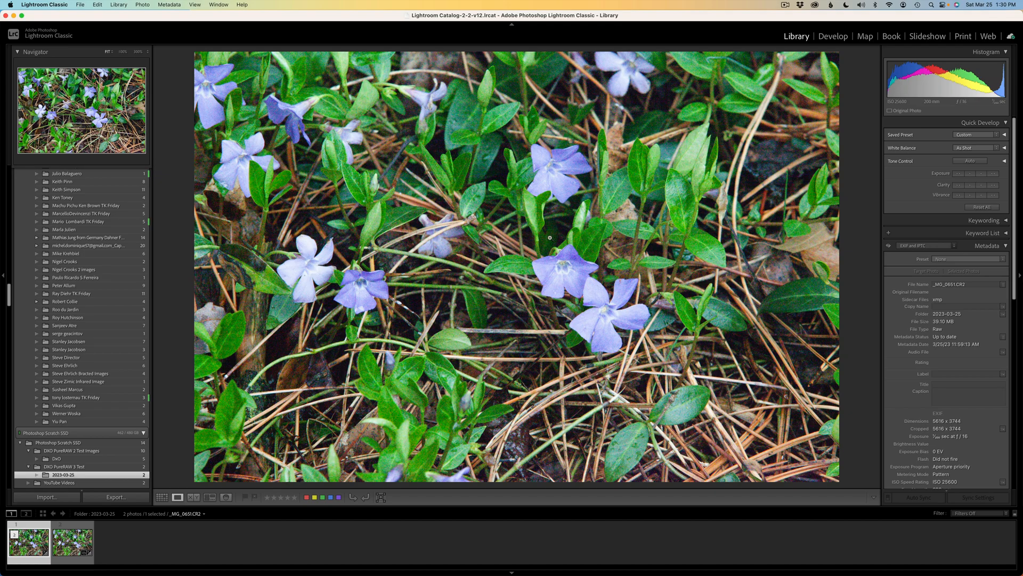
# Step: Zoom the periwinkle RAW to 100% on the large flower and switch to the DeepPRIME DNG
pyautogui.click(550, 234)
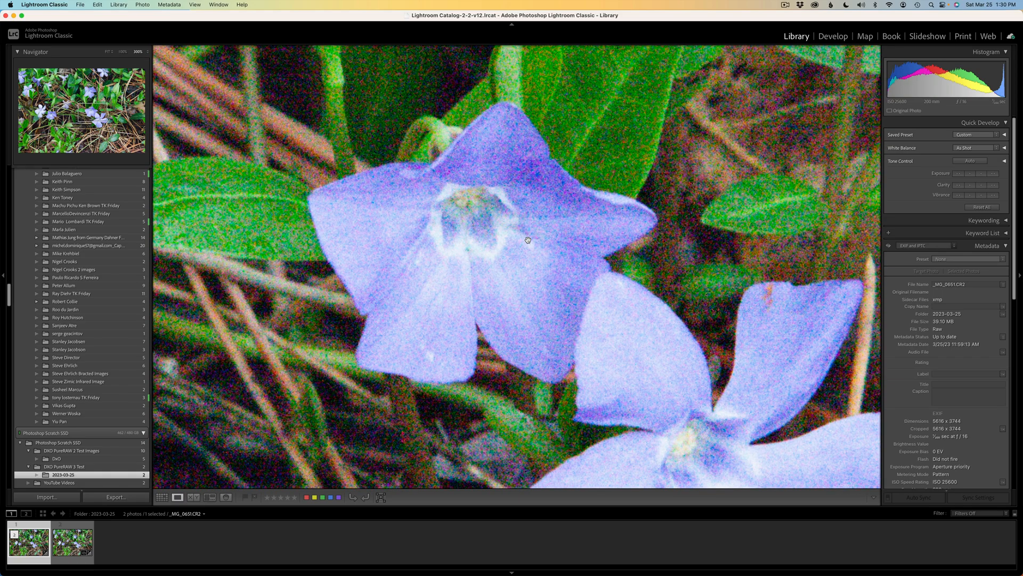
pyautogui.moveTo(527, 239); pyautogui.dragTo(558, 222)
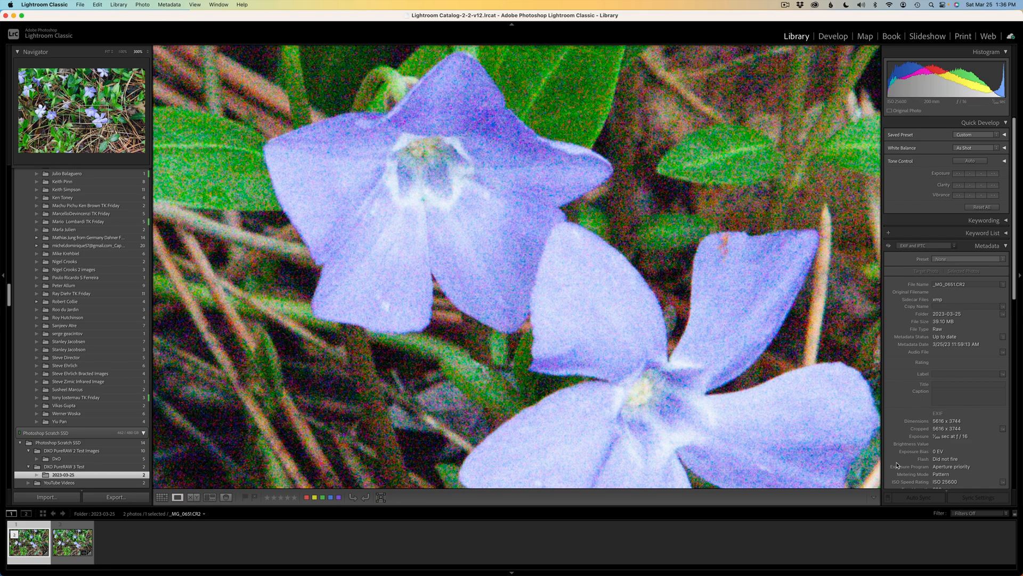
pyautogui.click(70, 546)
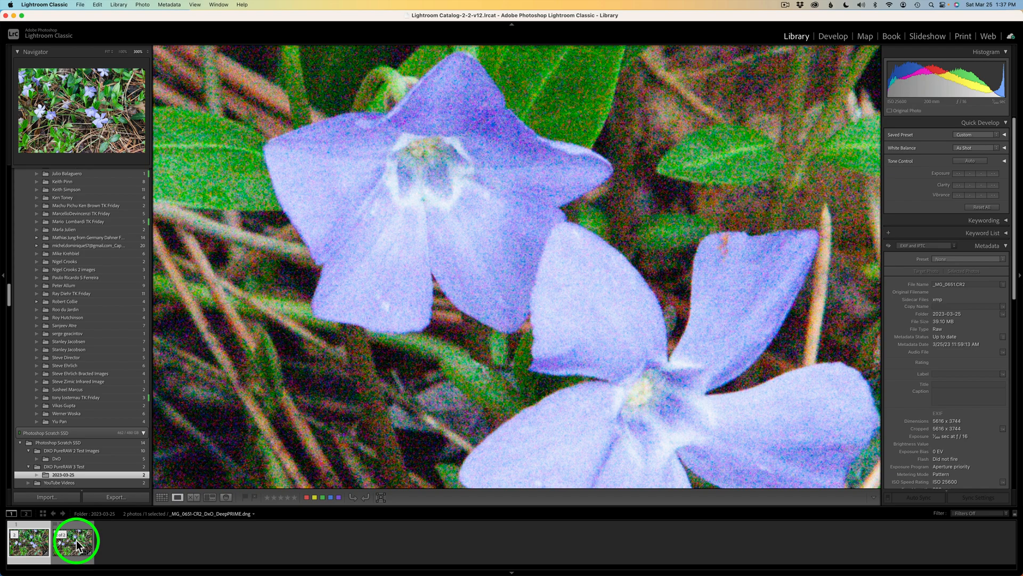
pyautogui.moveTo(83, 542)
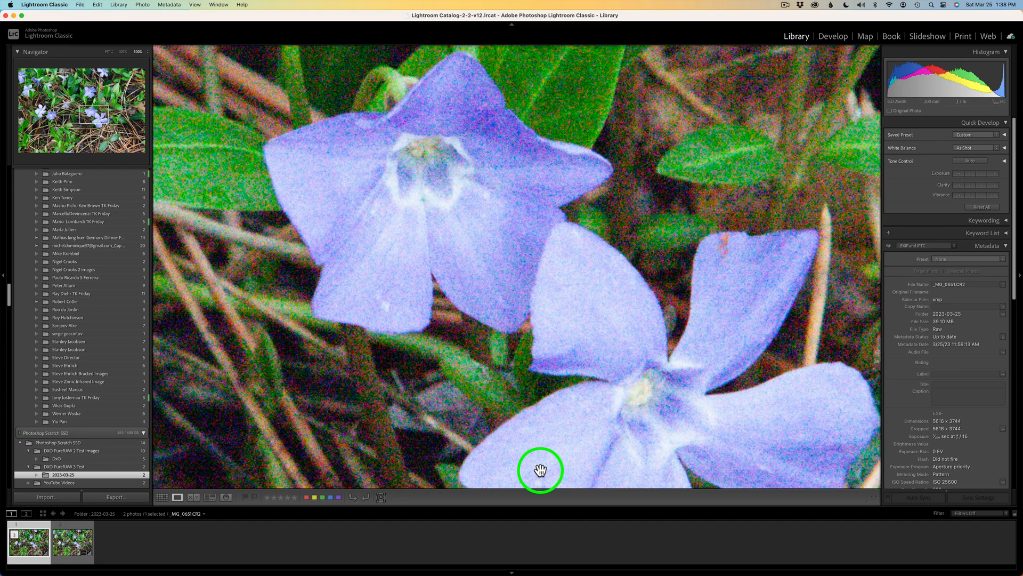
pyautogui.moveTo(543, 485)
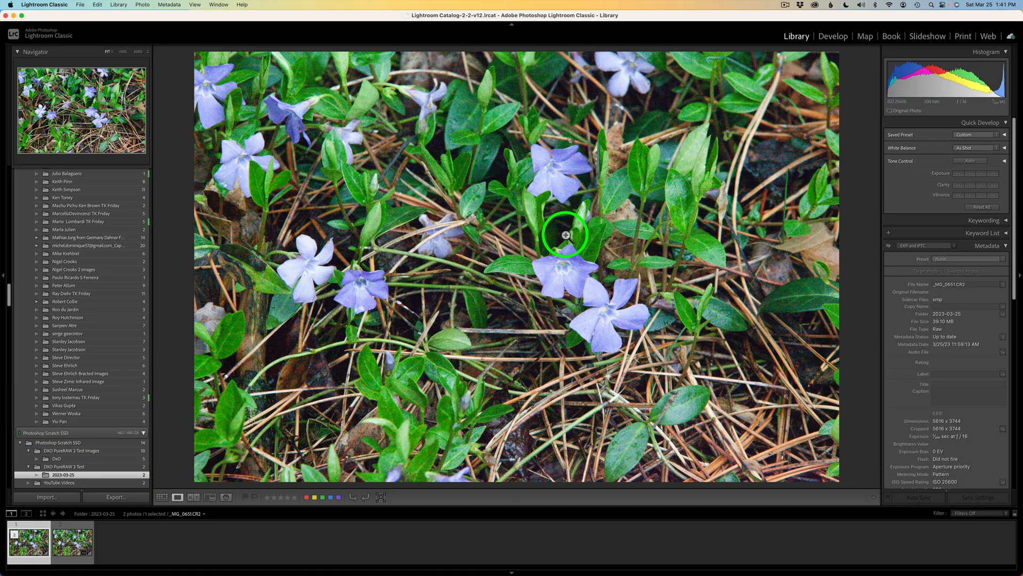
pyautogui.moveTo(617, 392)
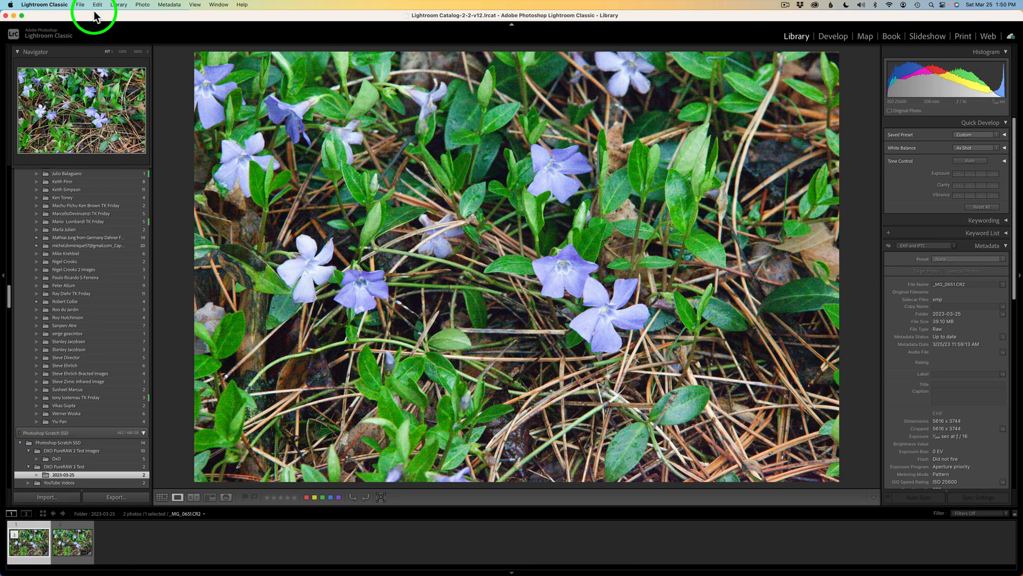
# Step: Send the RAW periwinkle photo to DxO PureRAW 3 via File > Plug-in Extras
pyautogui.click(82, 5)
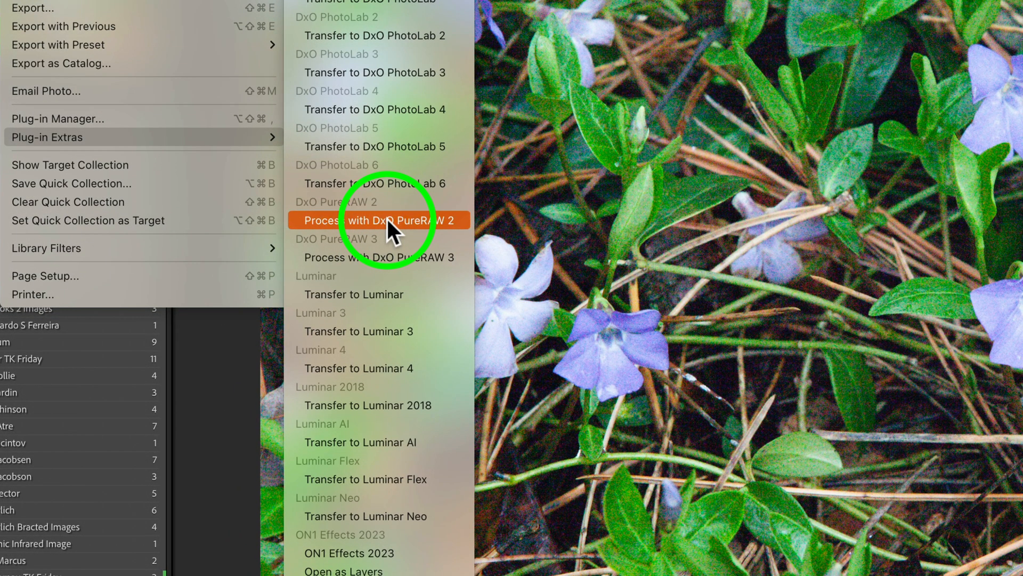
pyautogui.moveTo(393, 266)
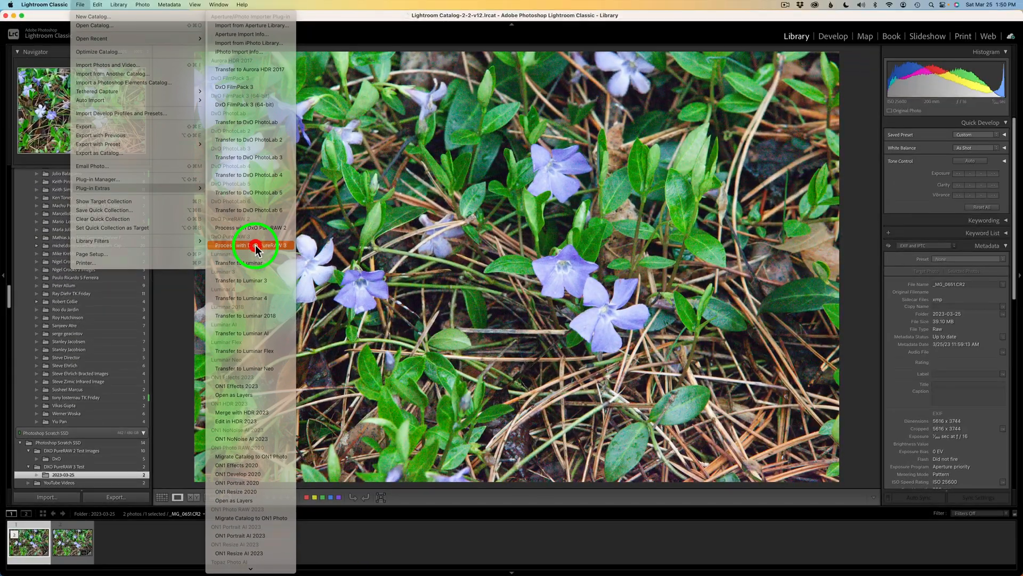
pyautogui.click(249, 245)
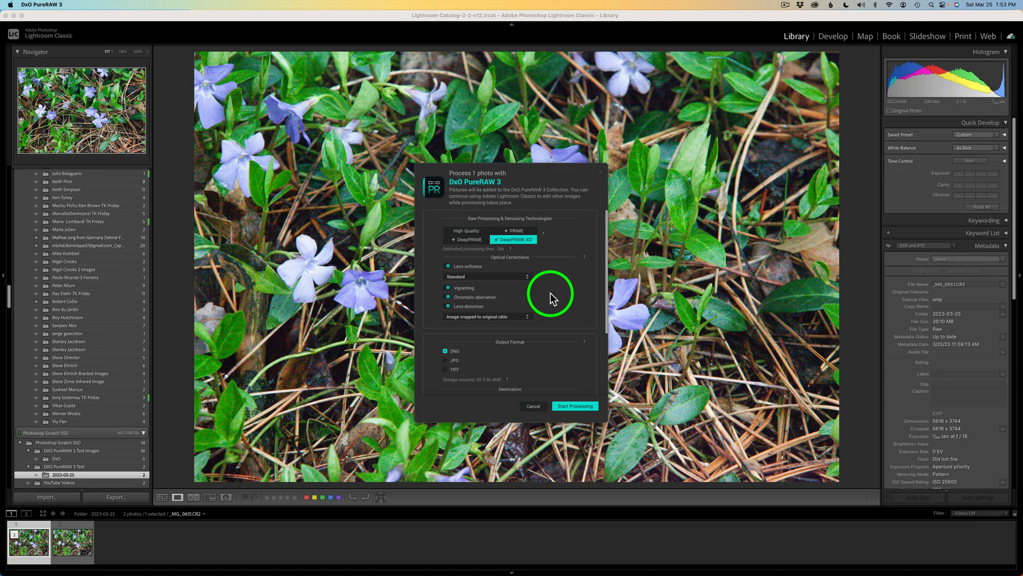
# Step: Save the Canon EOS 5D Mark IV + EF24-105mm optics module for lens corrections
pyautogui.click(575, 406)
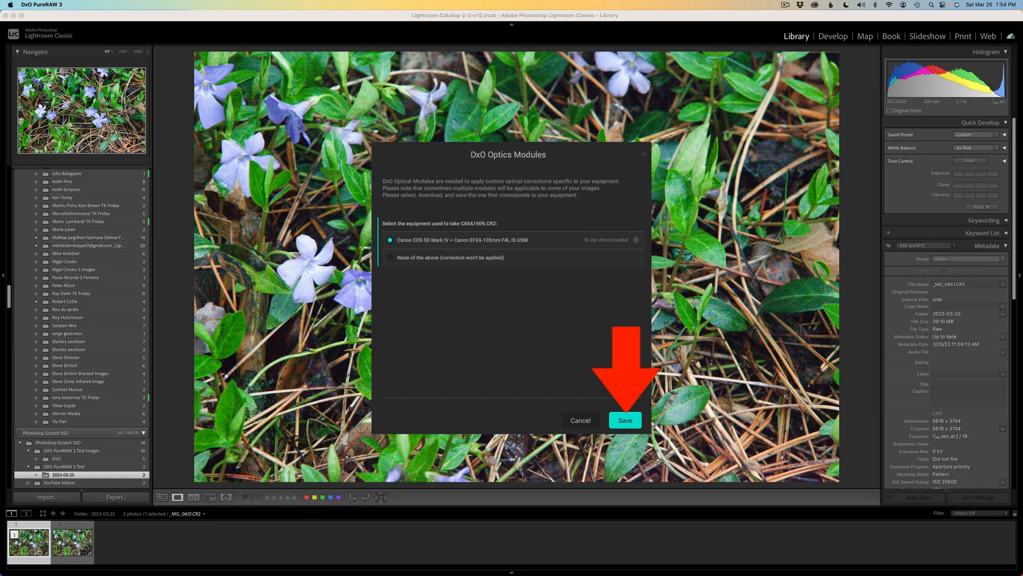
pyautogui.click(625, 420)
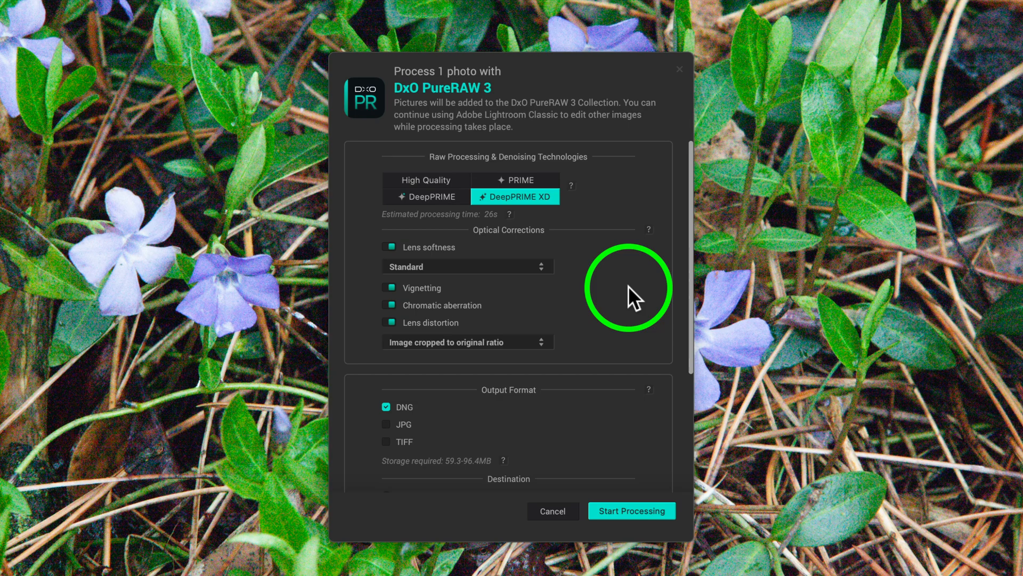
pyautogui.scroll(-3)
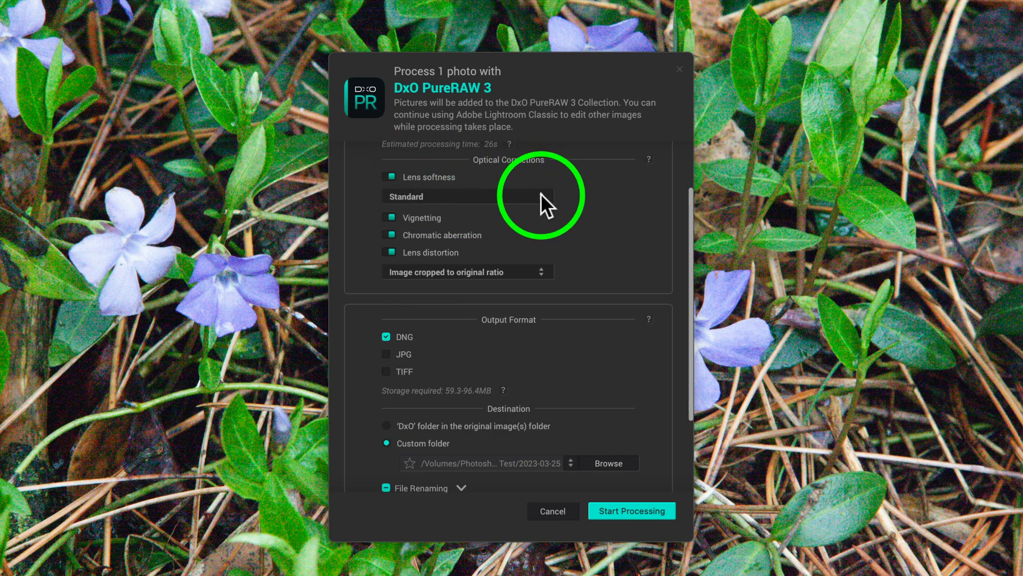
pyautogui.click(467, 196)
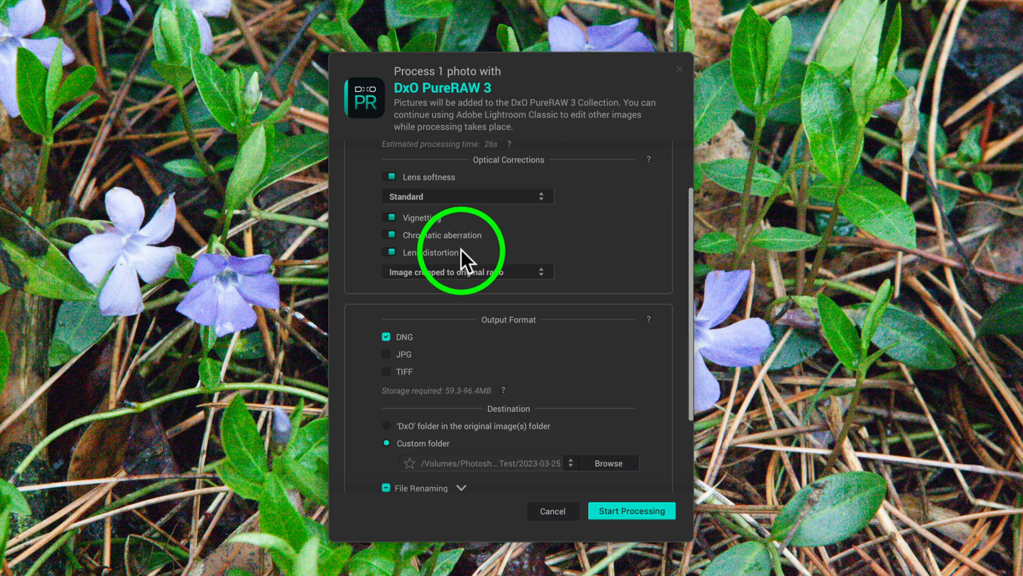
pyautogui.moveTo(455, 254)
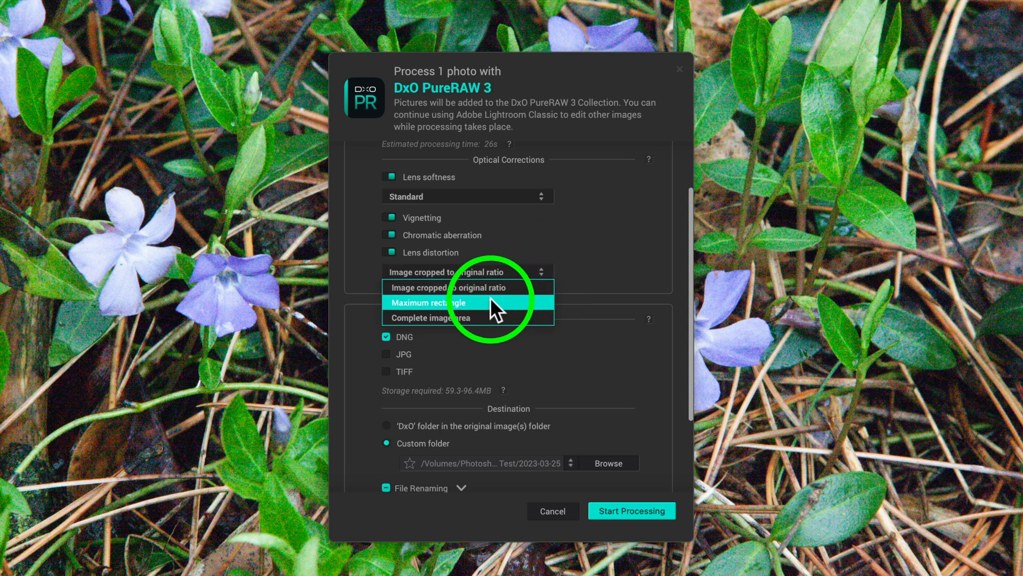
pyautogui.moveTo(486, 320)
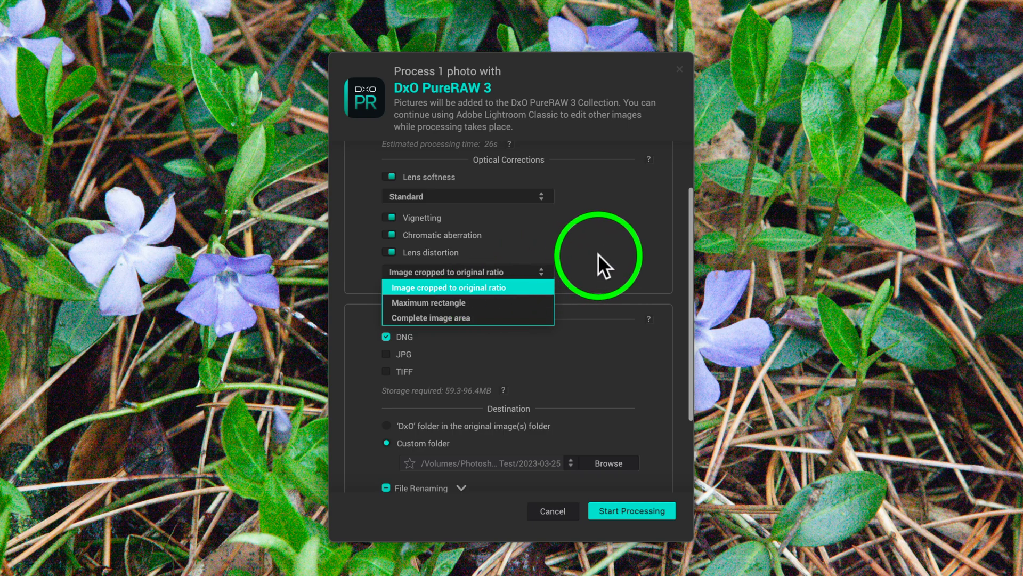
pyautogui.click(449, 287)
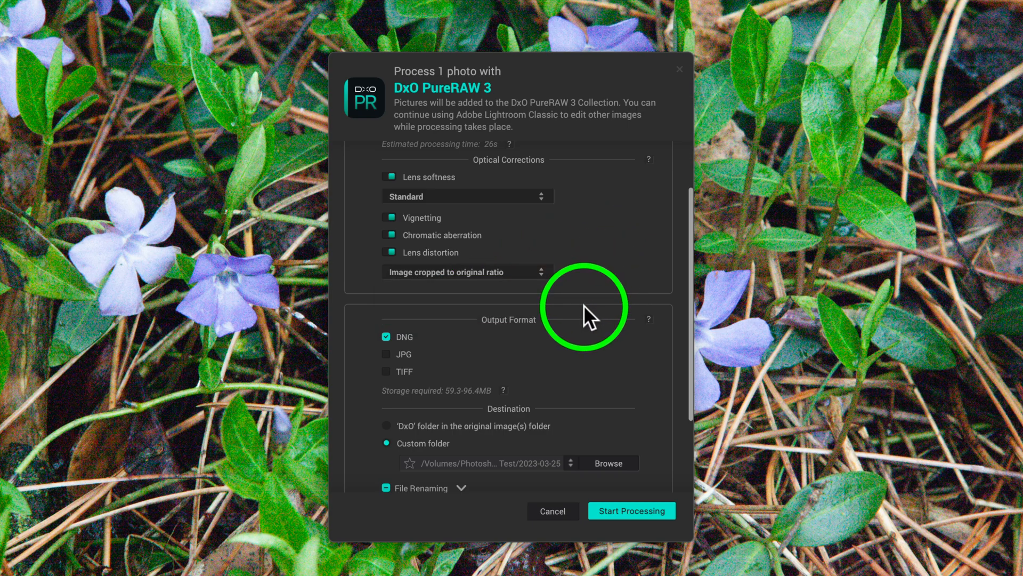
pyautogui.moveTo(460, 348)
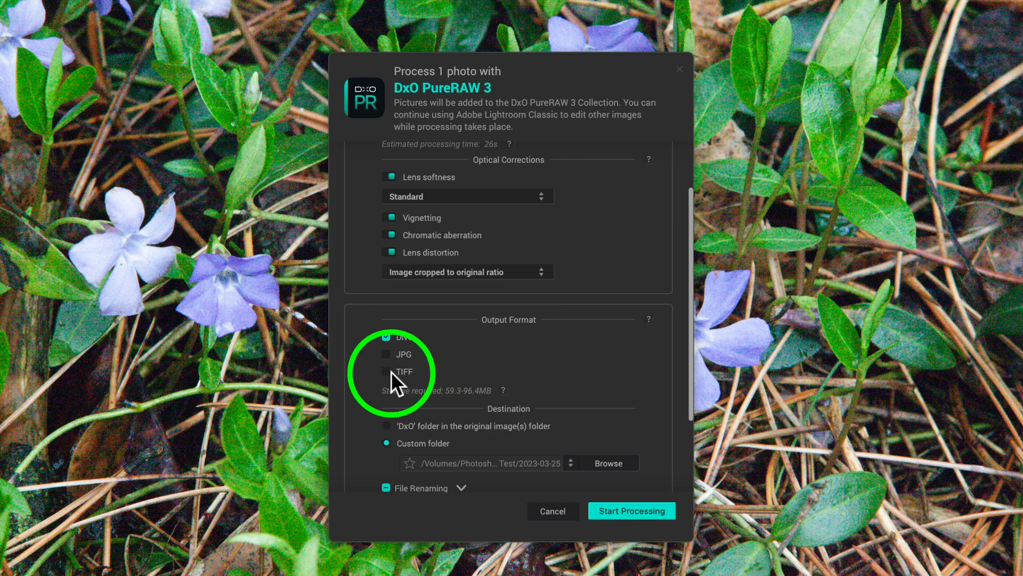
# Step: Keep DNG output to the custom folder and enable the processing-method file-name suffix
pyautogui.scroll(-3)
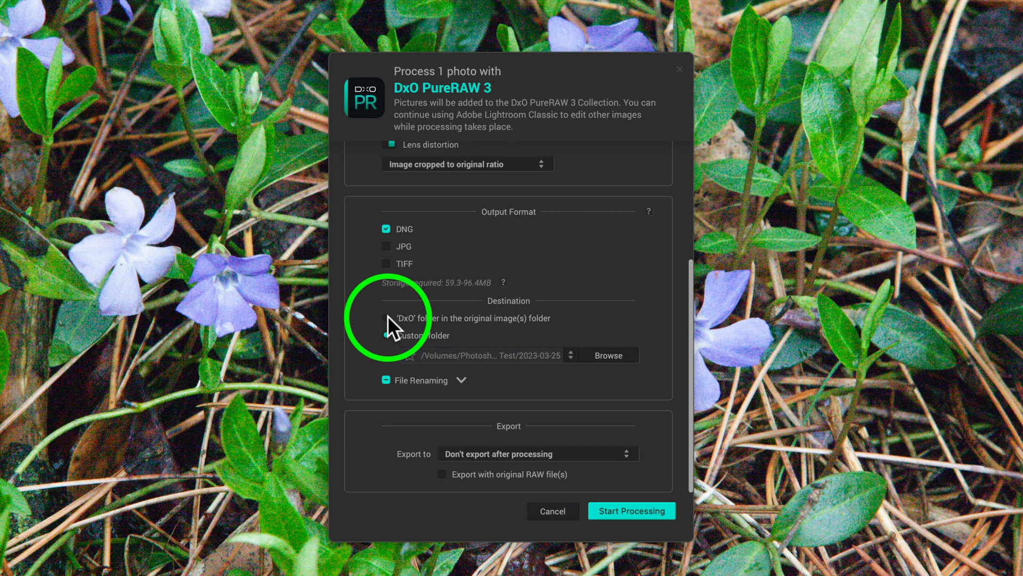
pyautogui.click(386, 335)
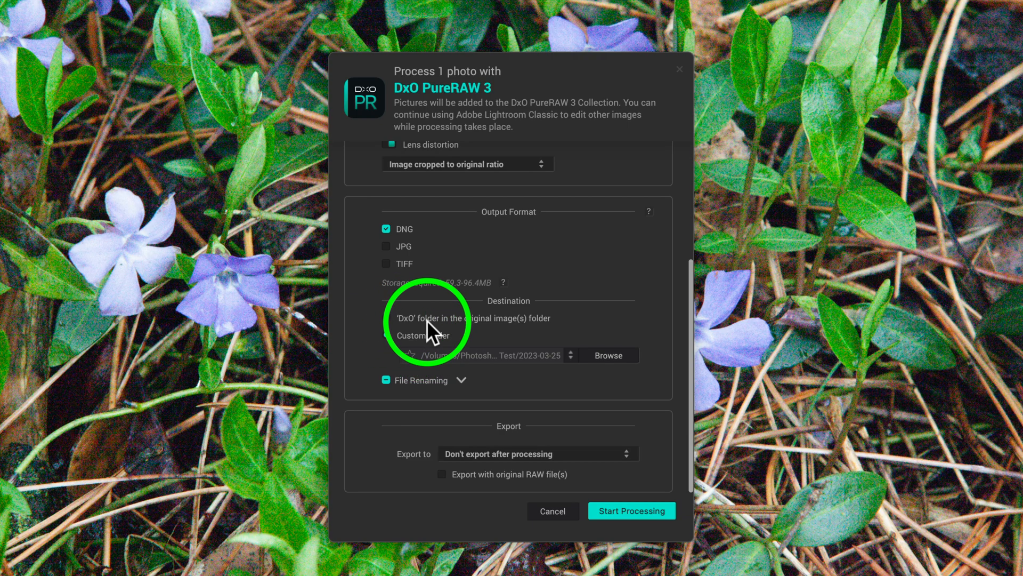
pyautogui.click(385, 336)
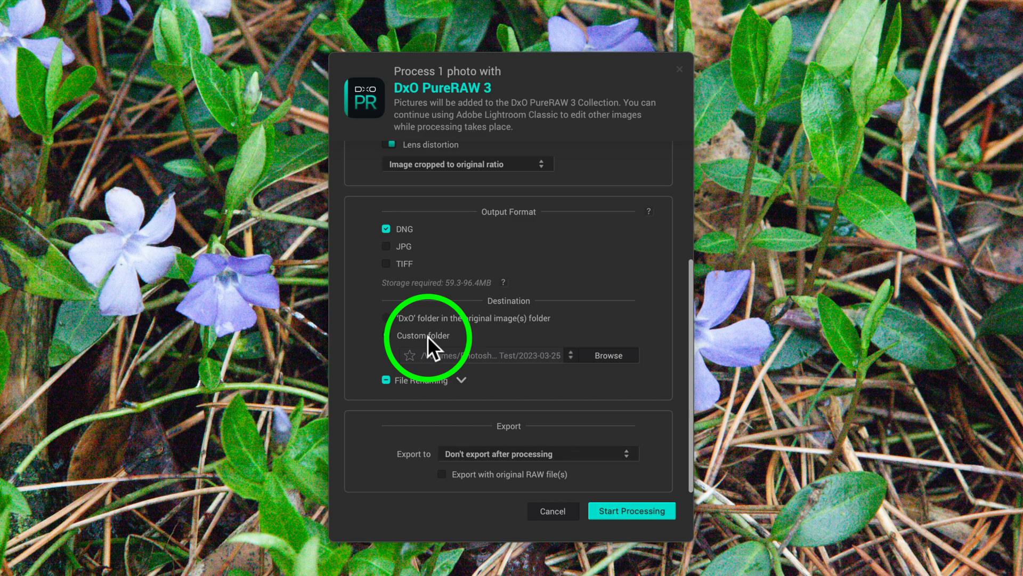
pyautogui.click(386, 335)
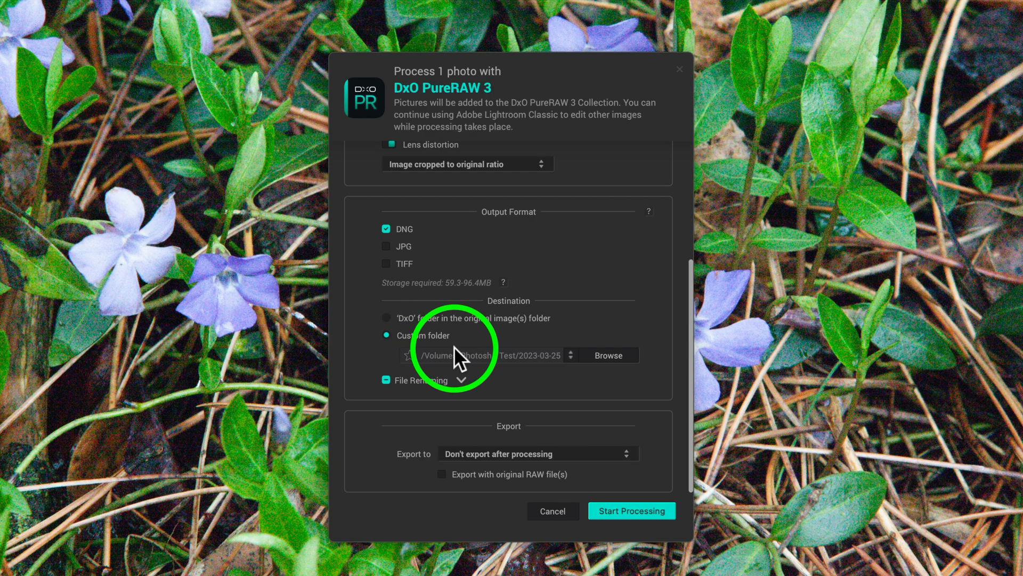
pyautogui.moveTo(619, 368)
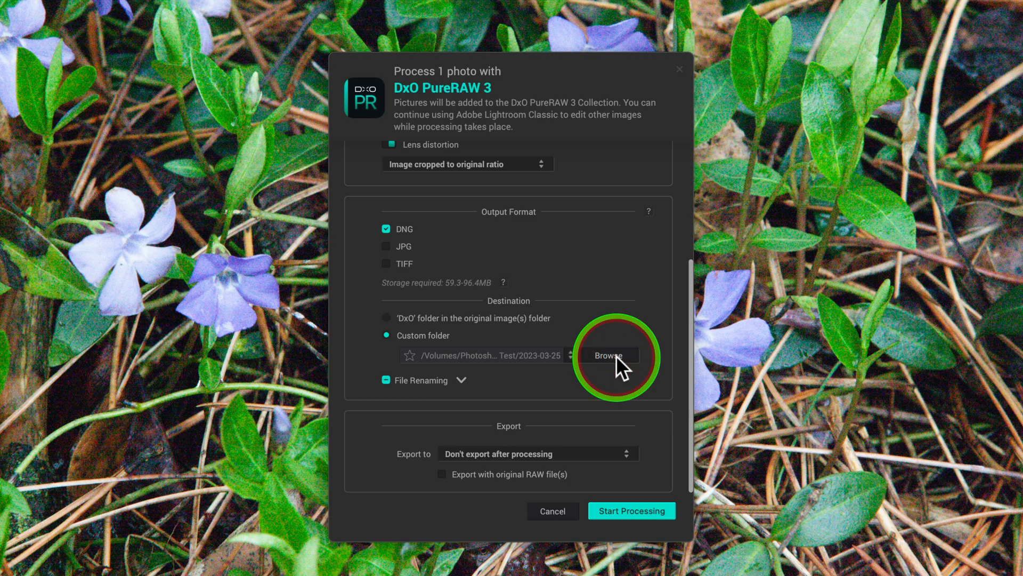
pyautogui.click(609, 356)
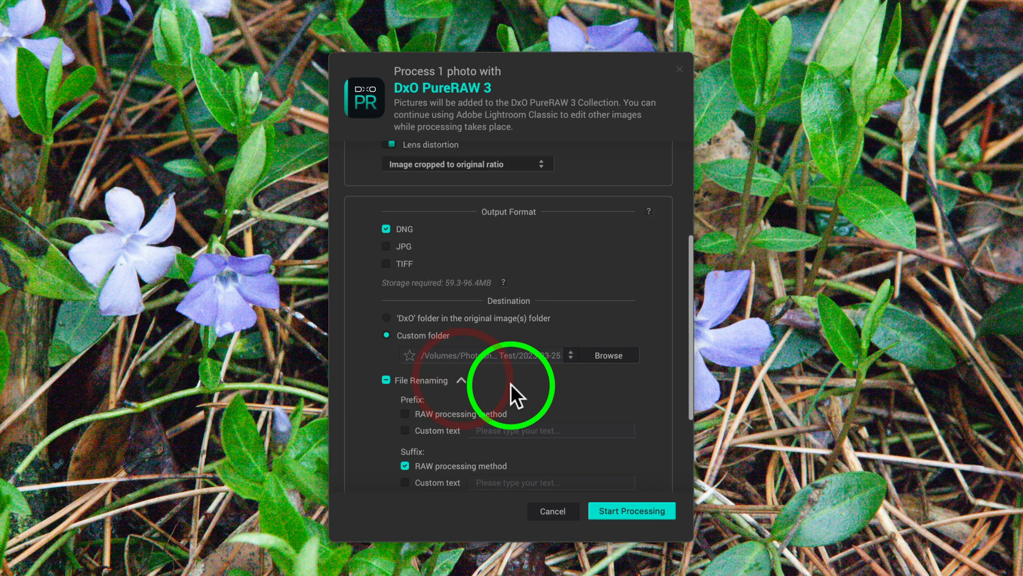
pyautogui.scroll(-3)
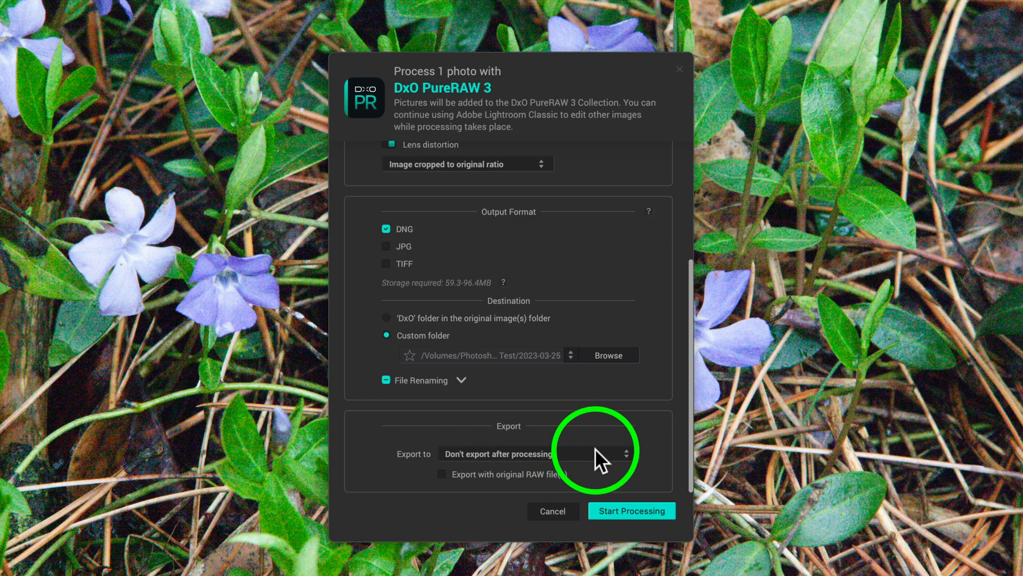
# Step: Set export to Adobe Lightroom Classic and start DeepPRIME XD processing
pyautogui.click(626, 453)
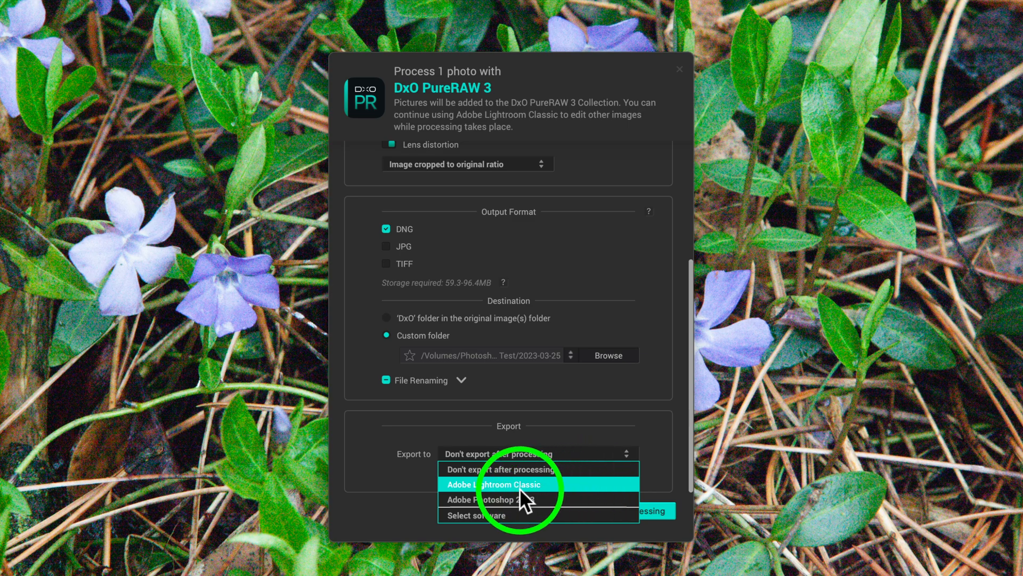
pyautogui.moveTo(525, 511)
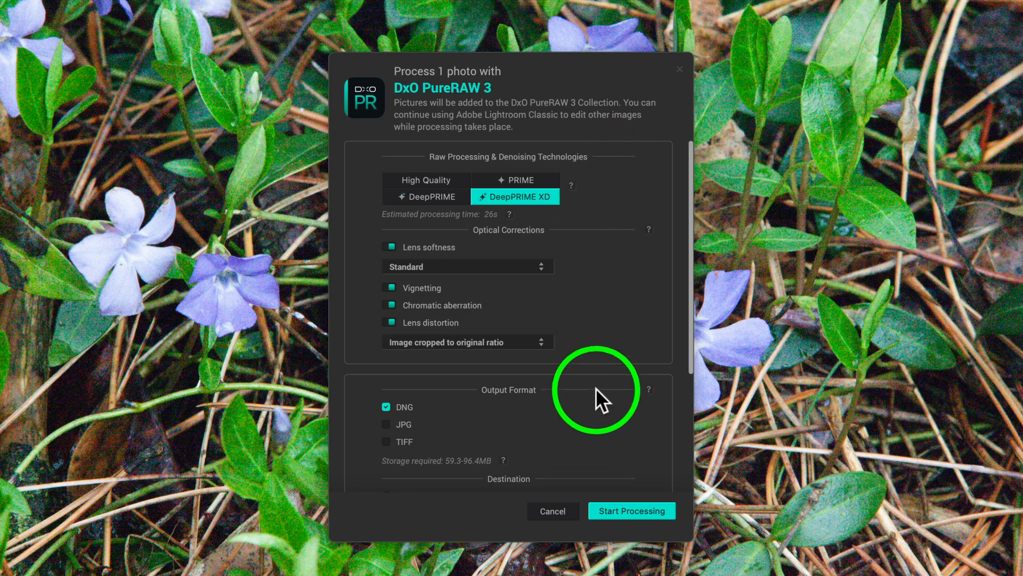
pyautogui.click(632, 510)
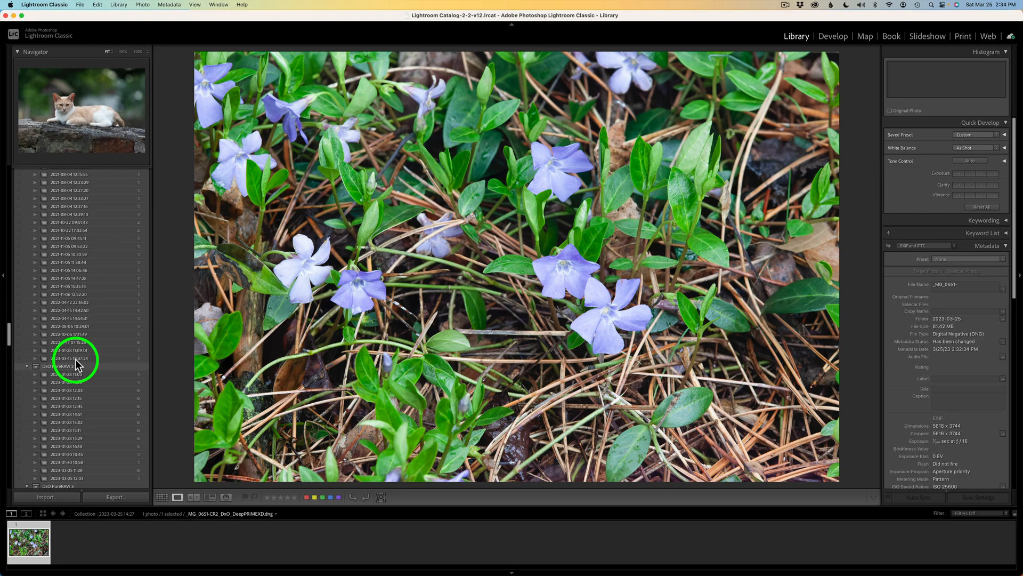
# Step: Open the 2023-03-25 test folder and select the DeepPRIME XD DNG
pyautogui.scroll(-3)
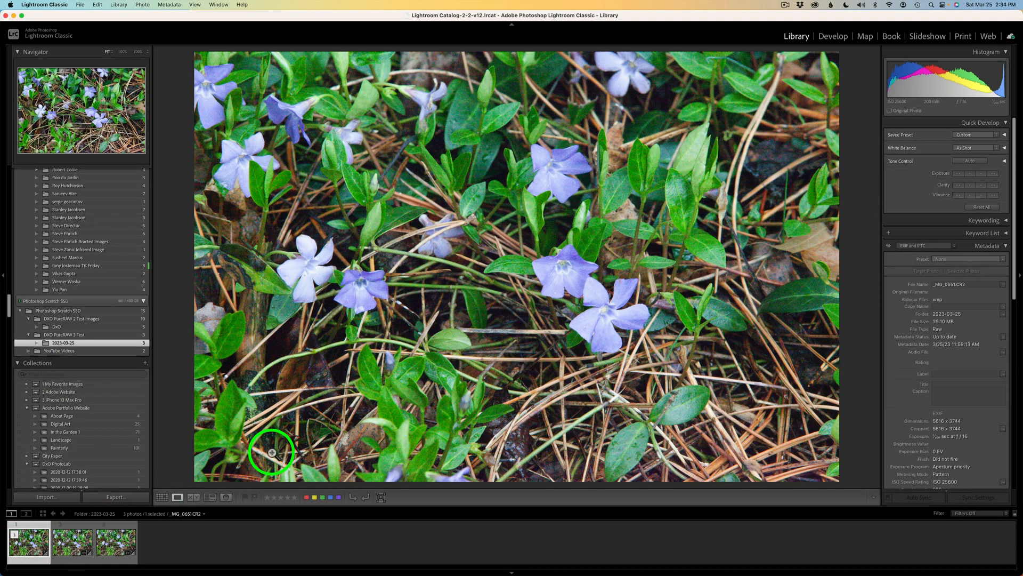
pyautogui.click(74, 548)
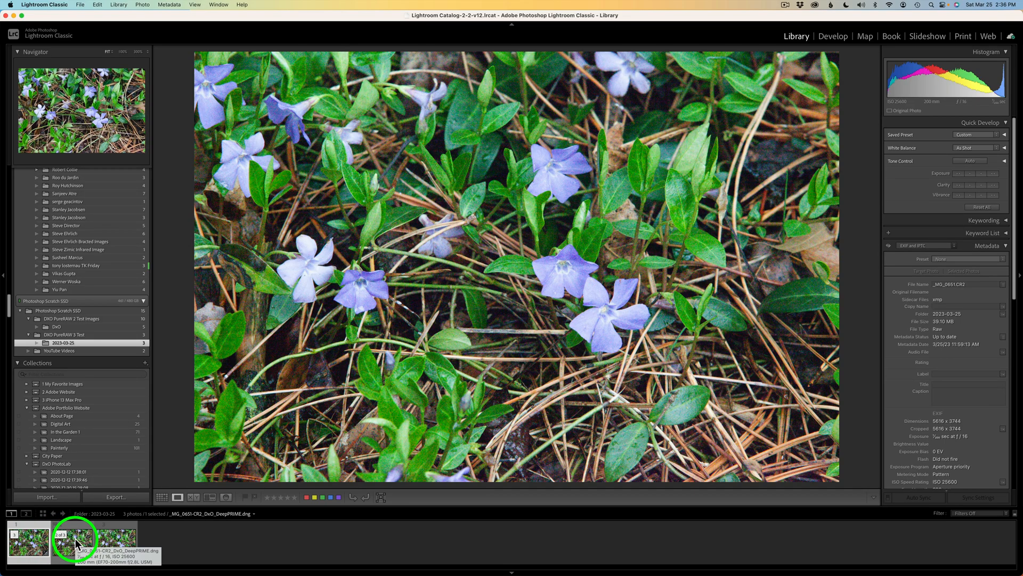
pyautogui.click(109, 550)
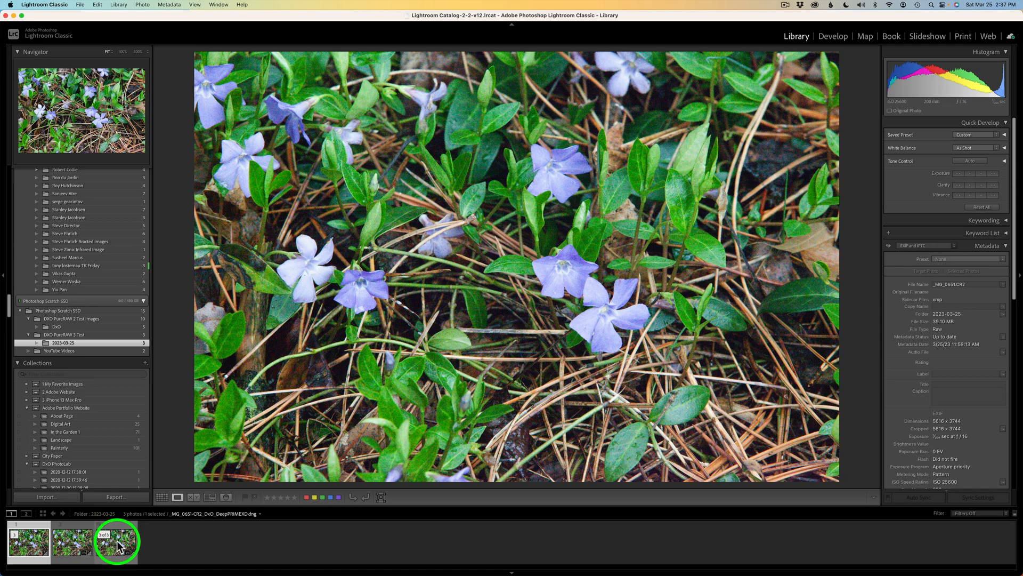
pyautogui.moveTo(120, 549)
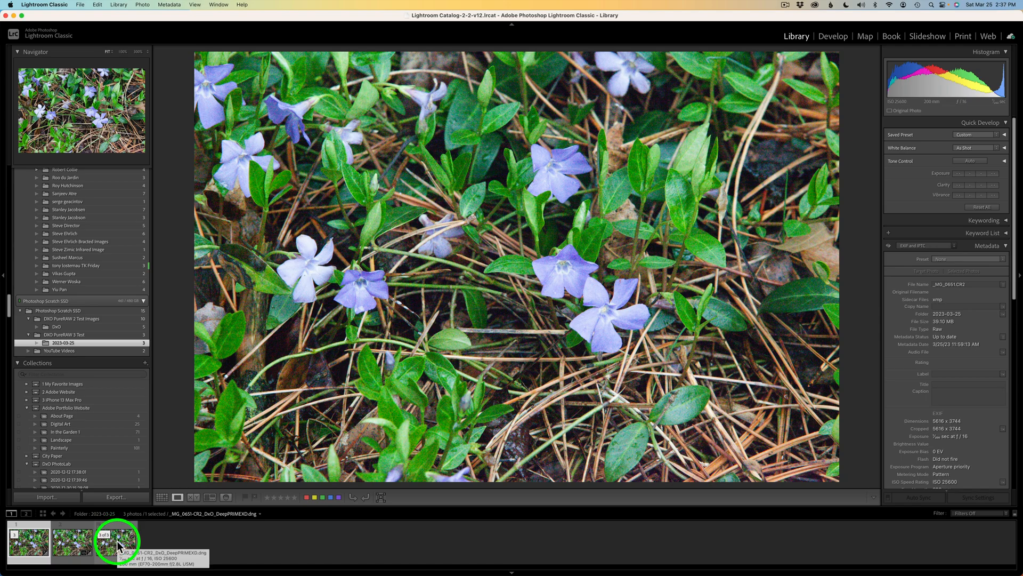
# Step: Show the CR2 original and zoom its central flower to 100%
pyautogui.click(25, 555)
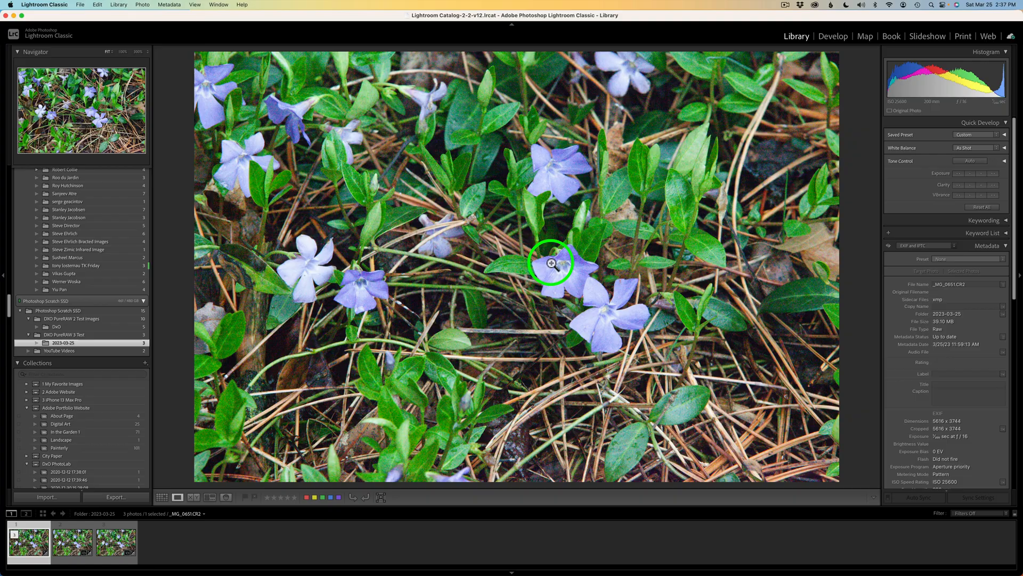
pyautogui.click(552, 268)
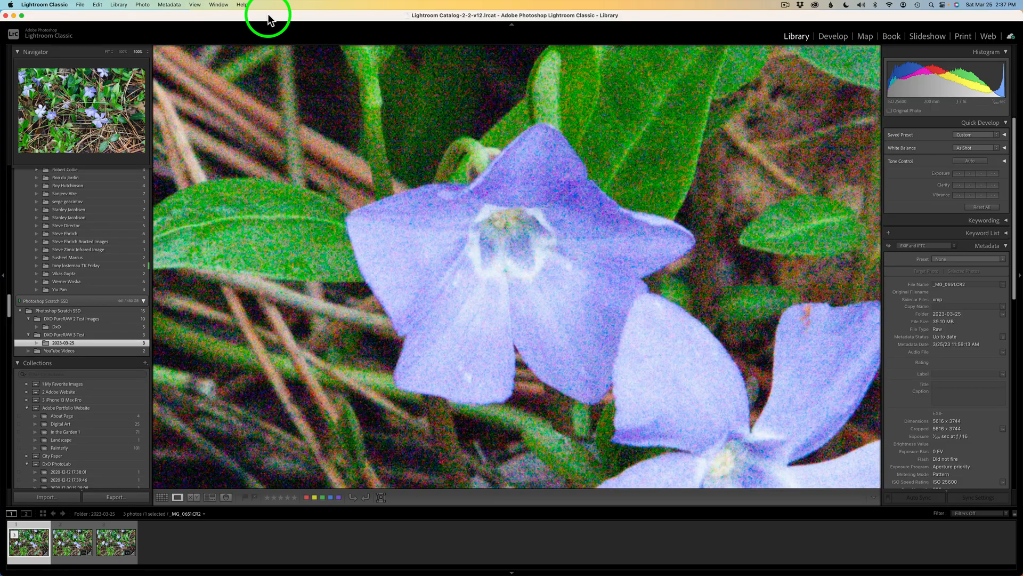
# Step: Enable Lock Zoom Position so the 100% view stays fixed across photos
pyautogui.click(188, 4)
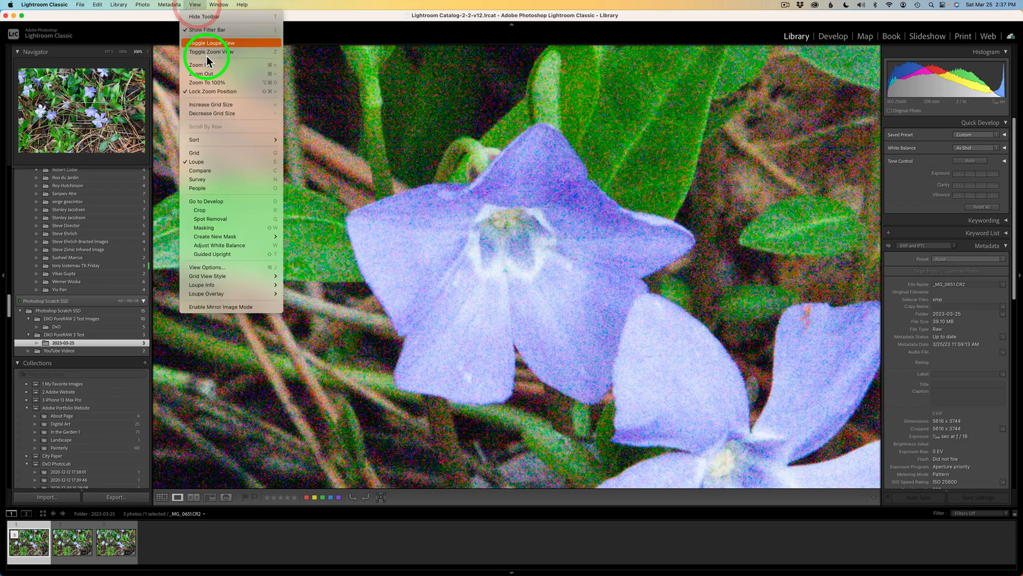
pyautogui.moveTo(228, 91)
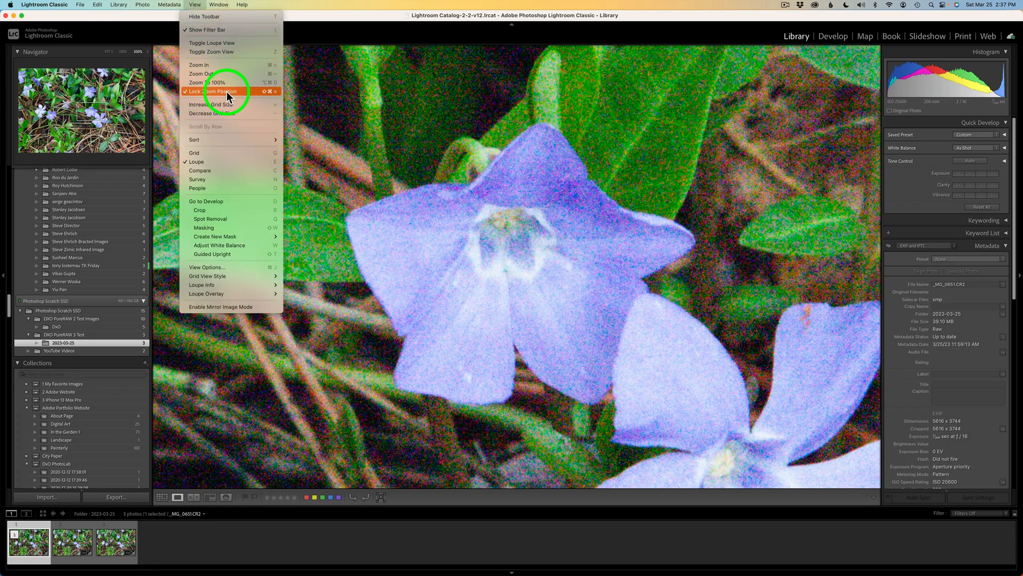
pyautogui.click(225, 91)
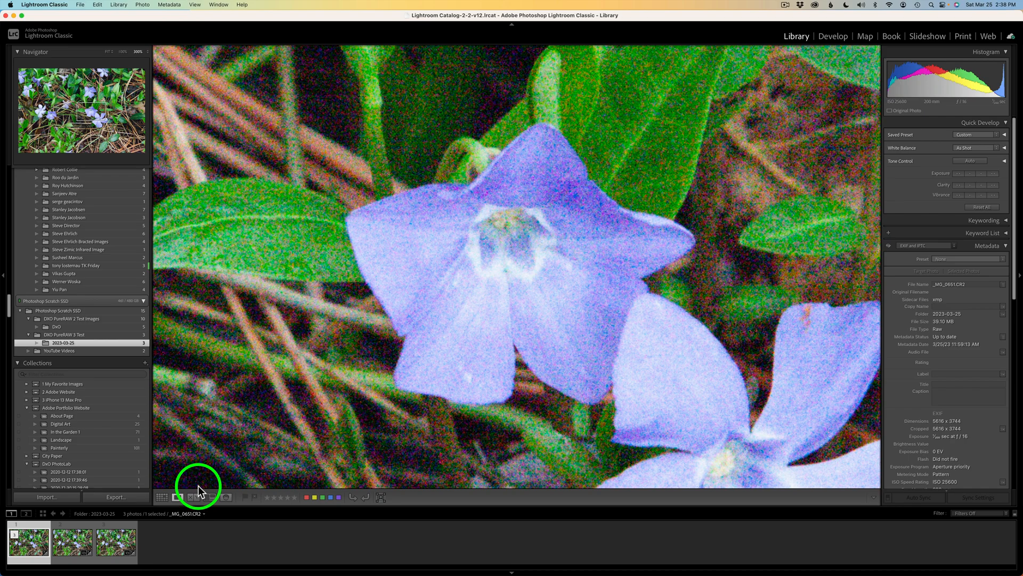
pyautogui.click(95, 546)
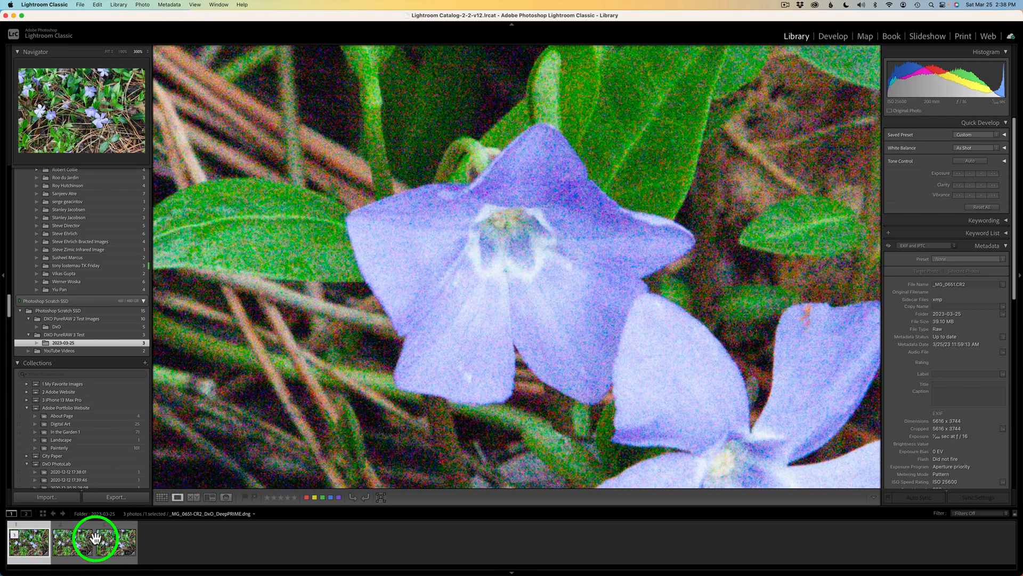
# Step: Flip between the DeepPRIME and DeepPRIME XD DNGs at the same 100% flower detail
pyautogui.click(84, 542)
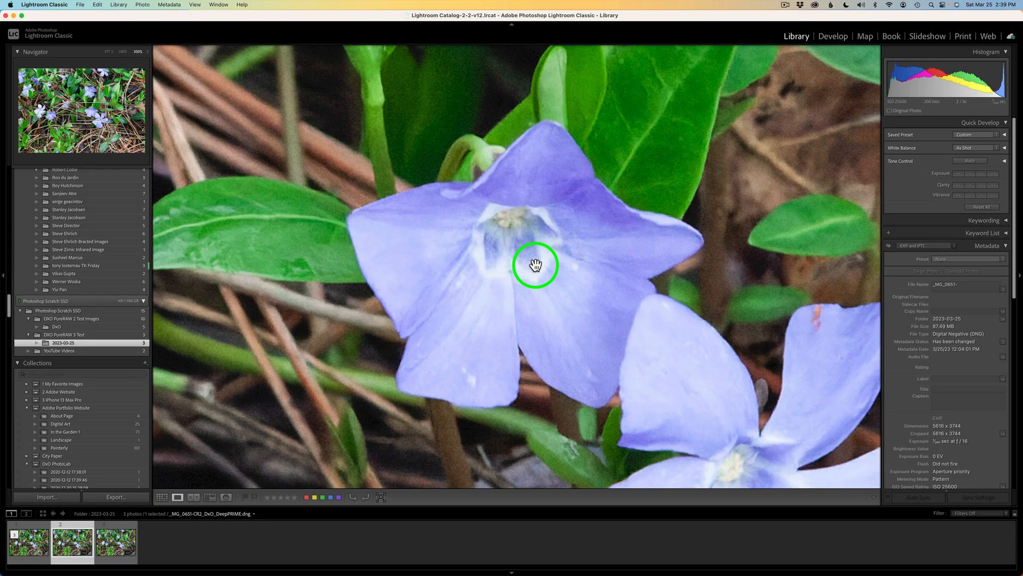
pyautogui.moveTo(535, 265); pyautogui.dragTo(419, 146)
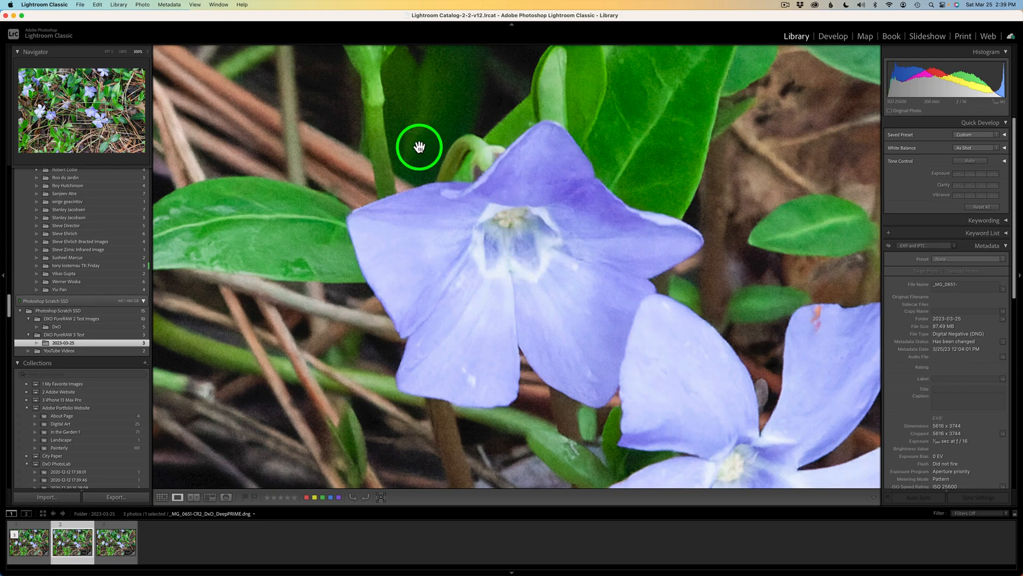
pyautogui.moveTo(621, 140)
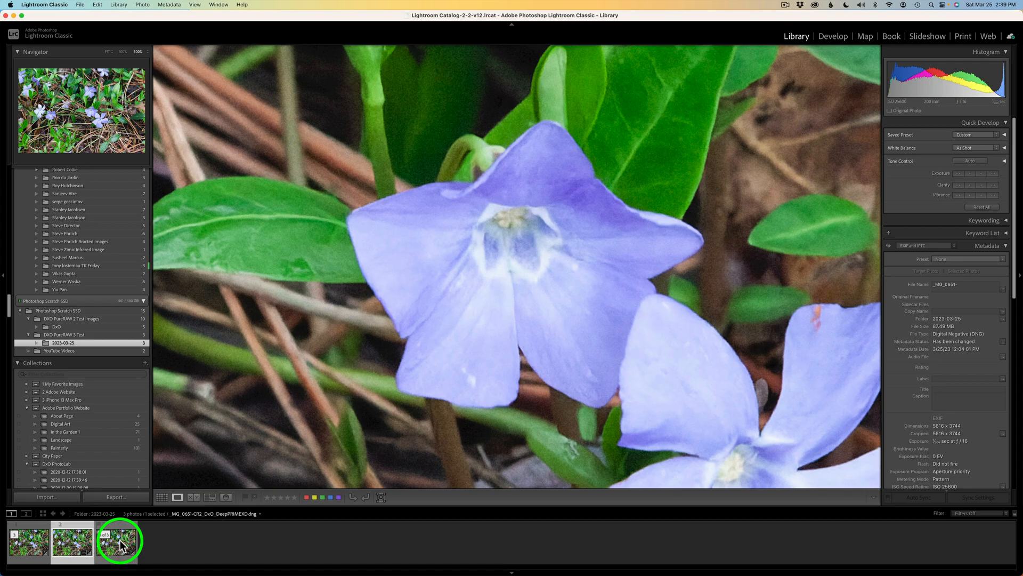
pyautogui.click(120, 547)
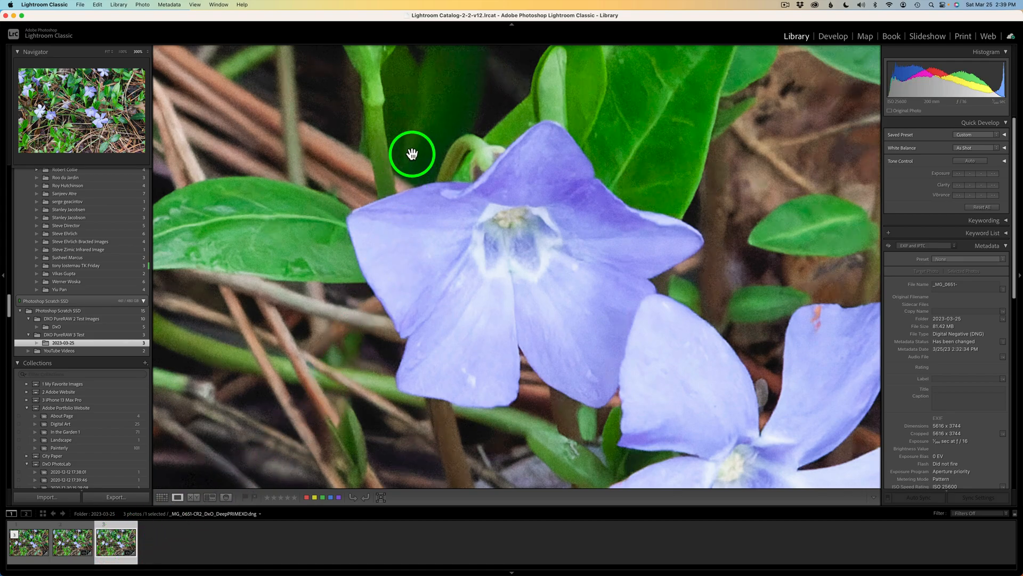
pyautogui.moveTo(411, 154); pyautogui.dragTo(724, 180)
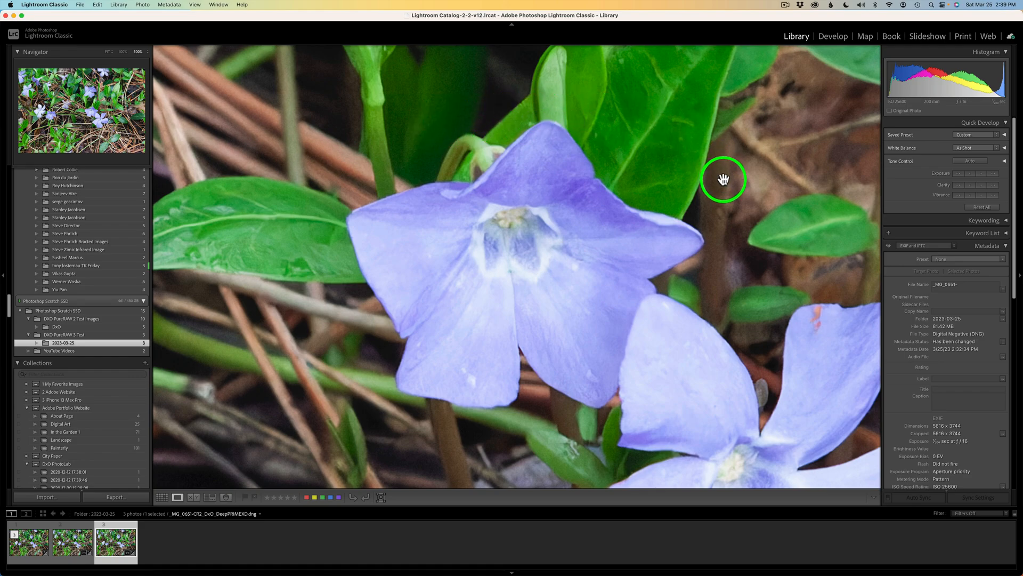
pyautogui.moveTo(723, 179); pyautogui.dragTo(492, 293)
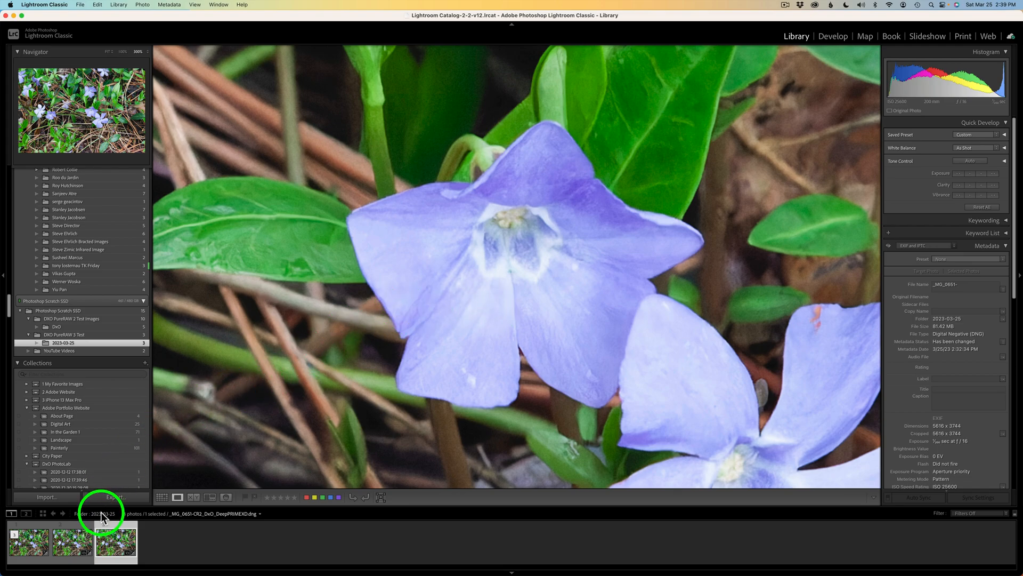
pyautogui.click(77, 551)
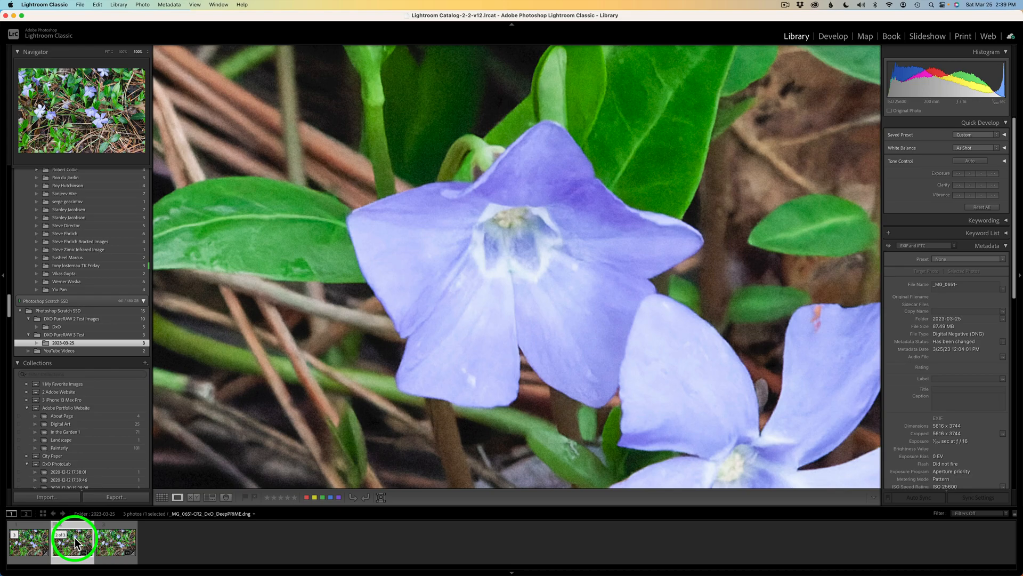
pyautogui.moveTo(78, 542)
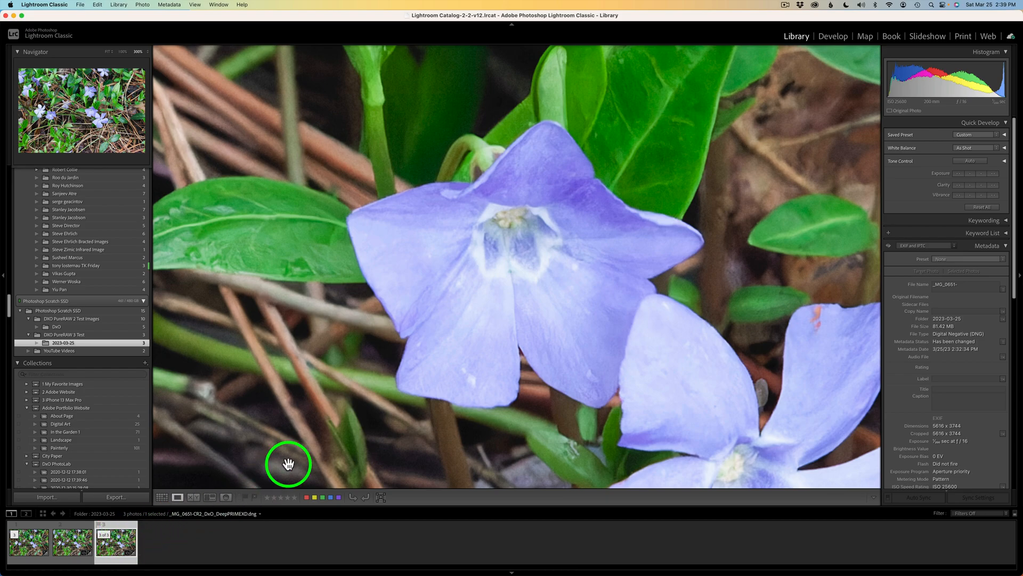
pyautogui.moveTo(184, 548)
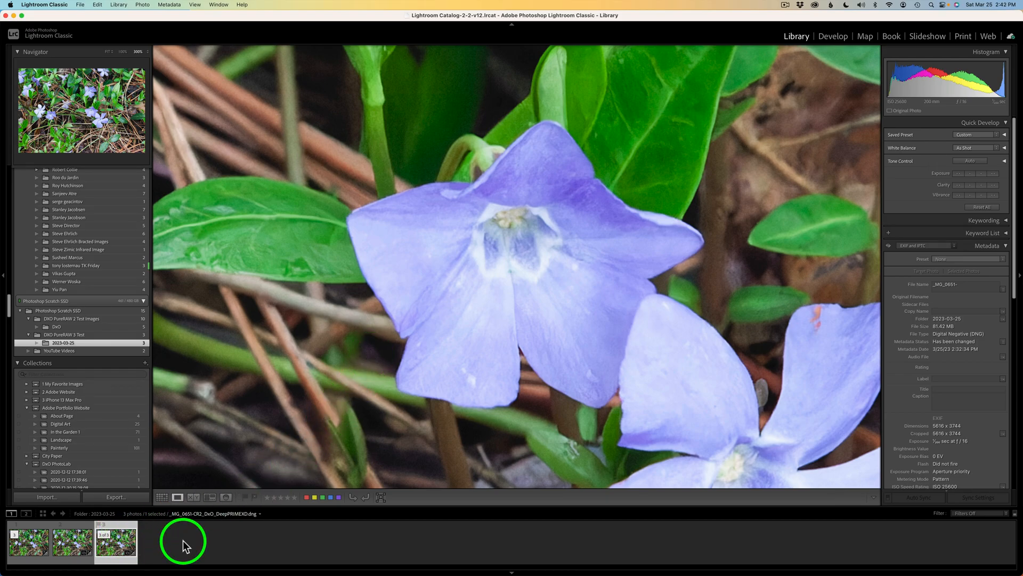
# Step: Pan the RAW original to the flower under the pine needles and show it in DeepPRIME XD
pyautogui.click(25, 549)
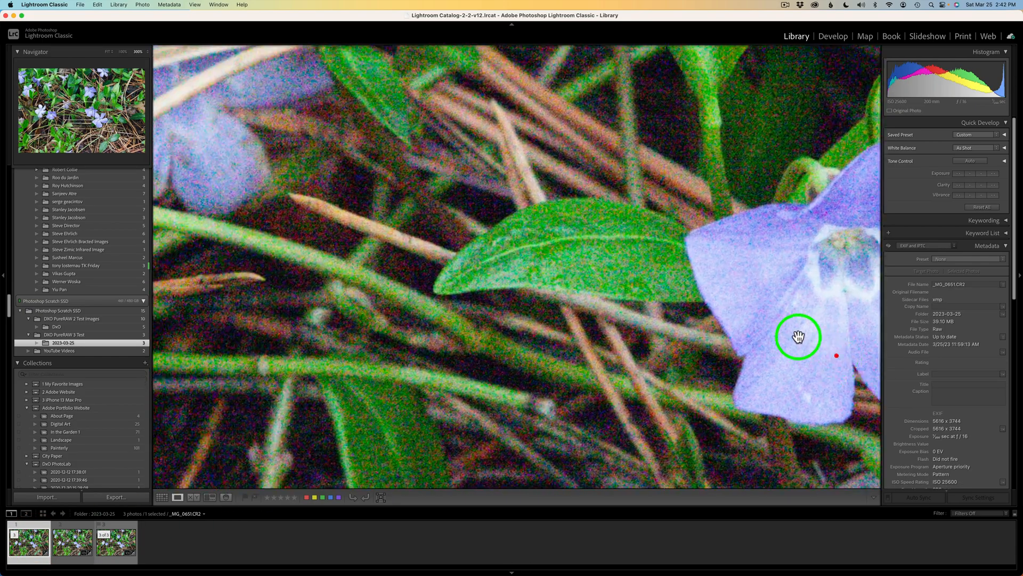
pyautogui.moveTo(798, 337); pyautogui.dragTo(649, 286)
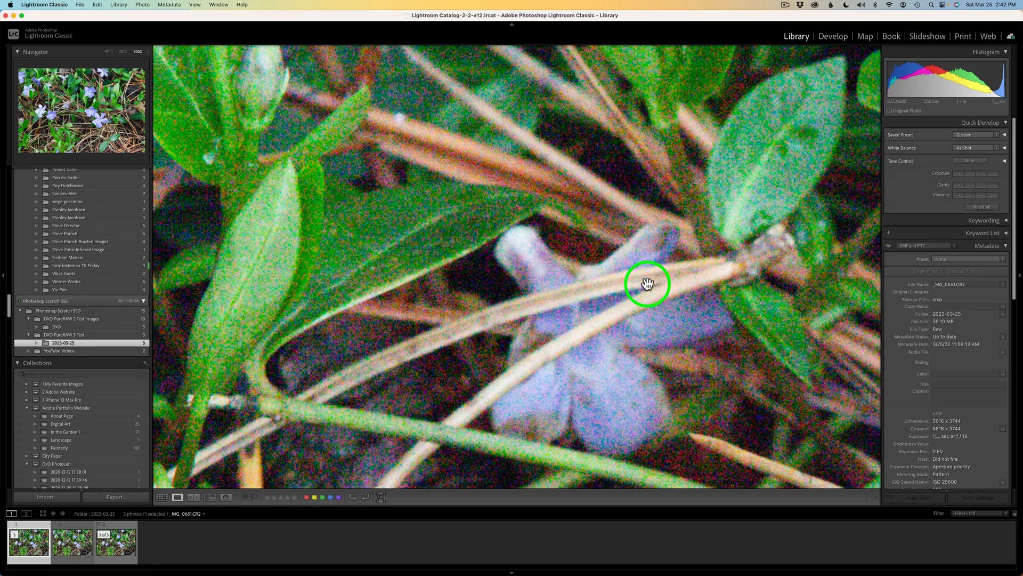
pyautogui.click(72, 549)
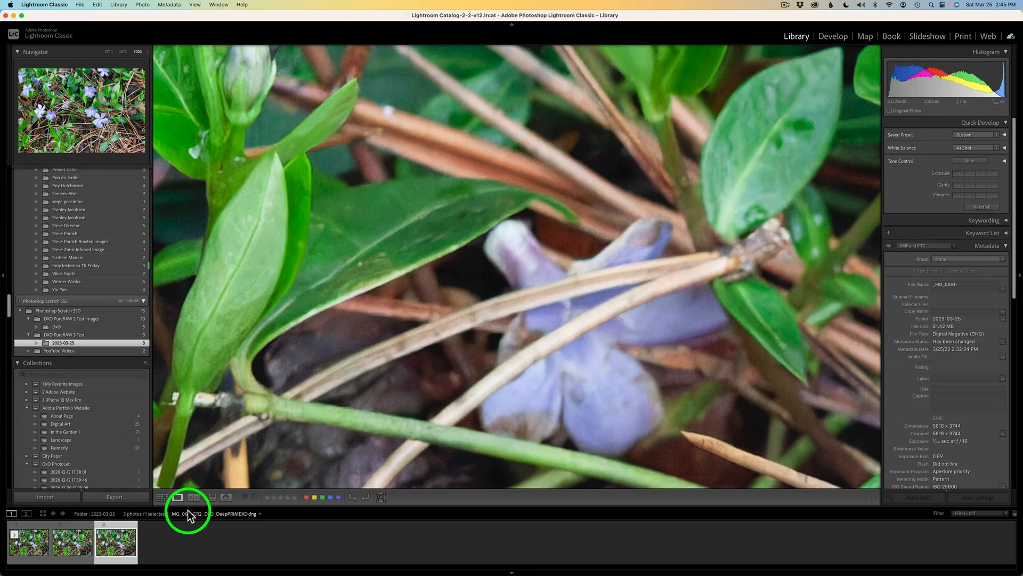
# Step: Switch to the RAW original and pan the 100% view to the cluster of upright leaves
pyautogui.click(24, 547)
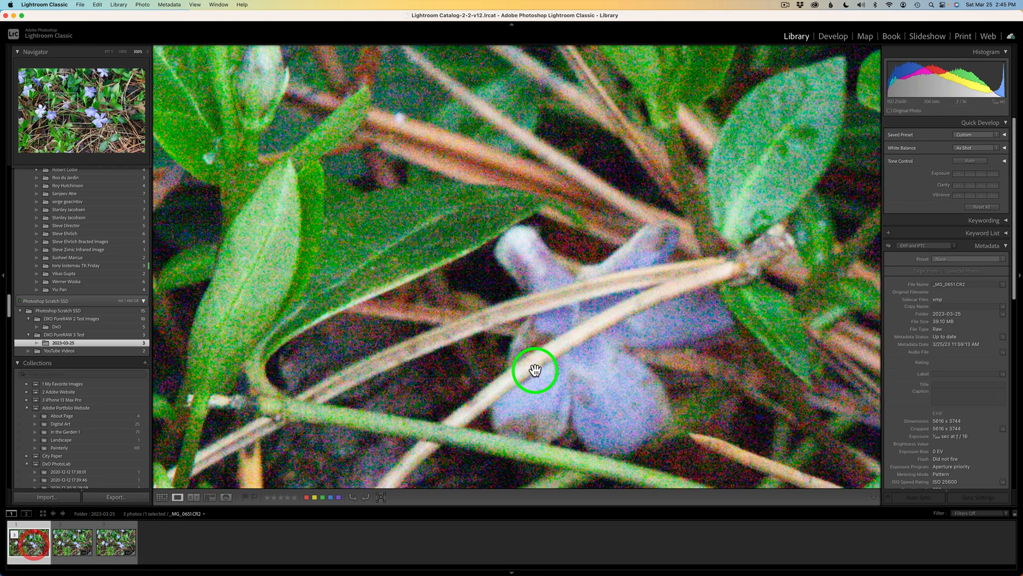
pyautogui.moveTo(535, 370); pyautogui.dragTo(711, 253)
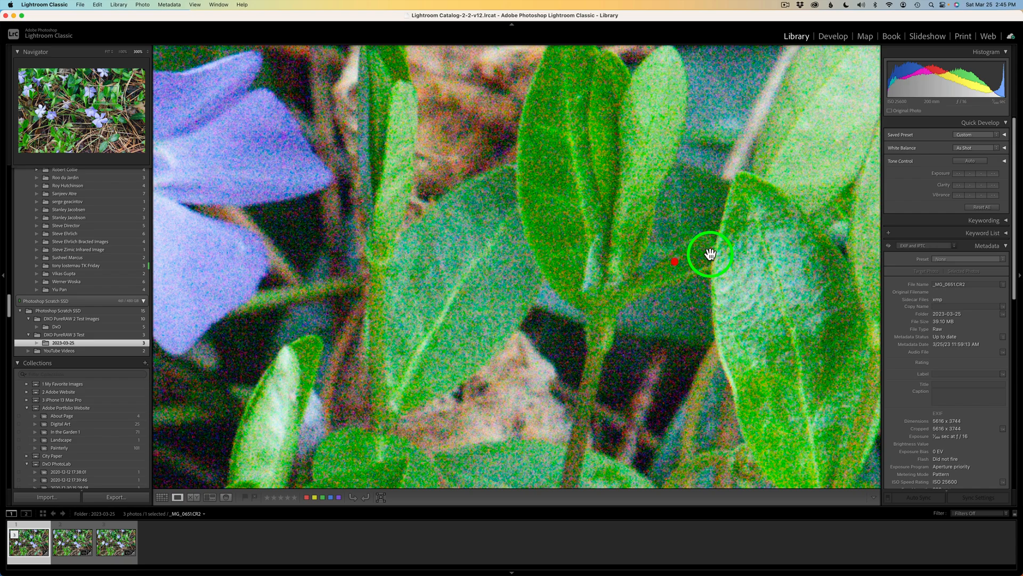
pyautogui.moveTo(711, 253); pyautogui.dragTo(433, 190)
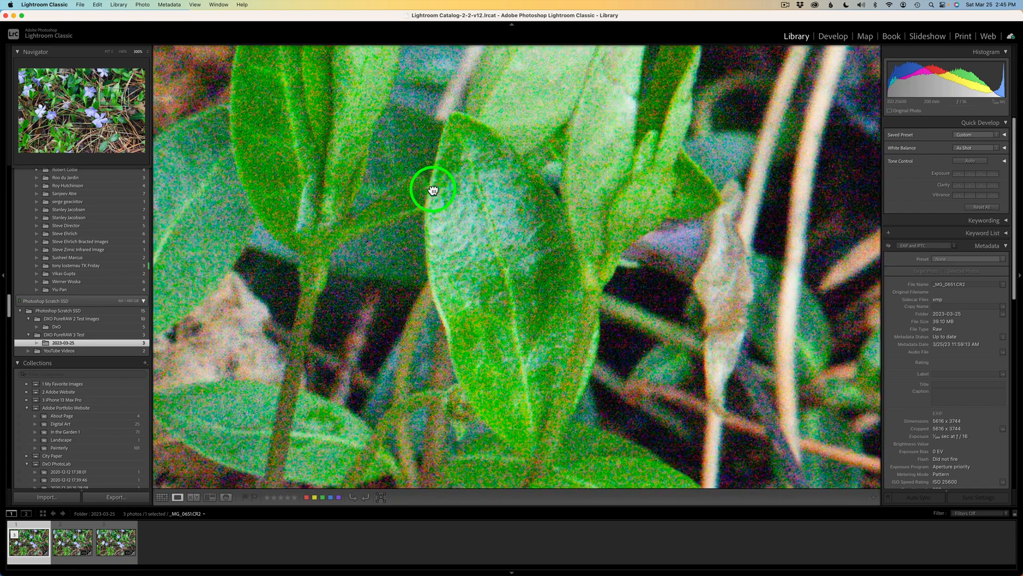
# Step: Show the same upright leaves in the DeepPRIME and then the DeepPRIME XD versions
pyautogui.click(72, 550)
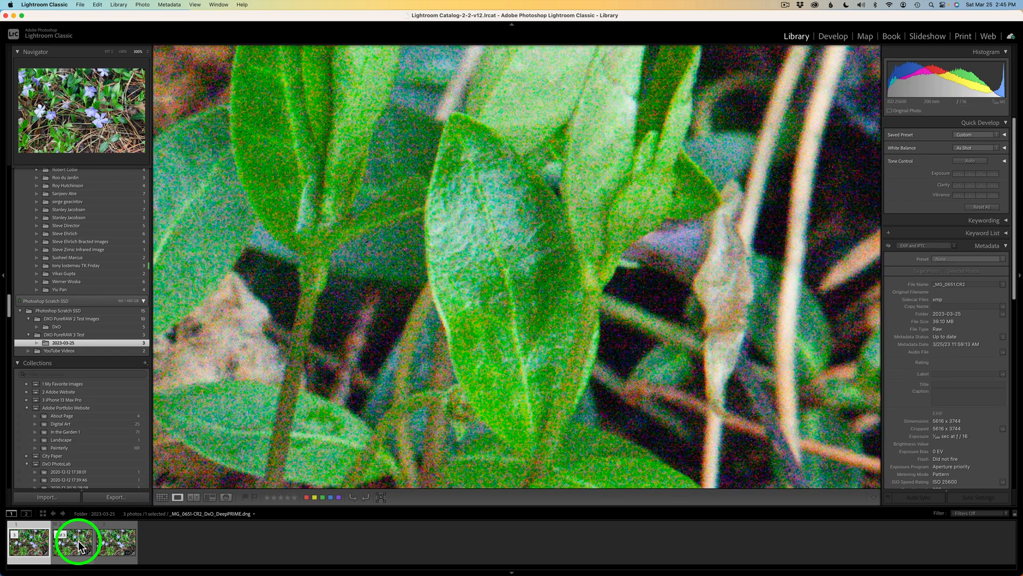
pyautogui.click(122, 551)
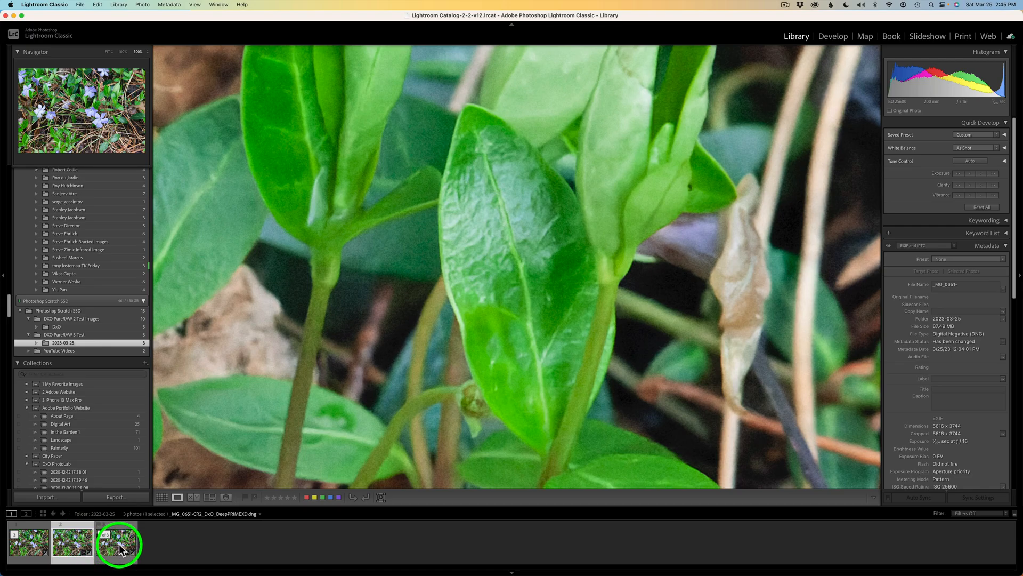
pyautogui.click(123, 549)
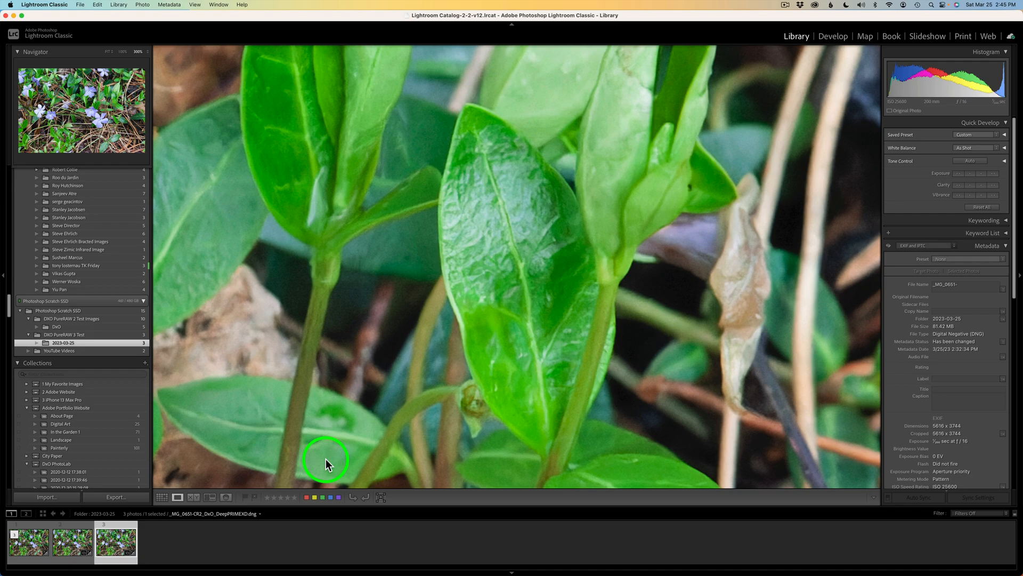
pyautogui.moveTo(559, 265)
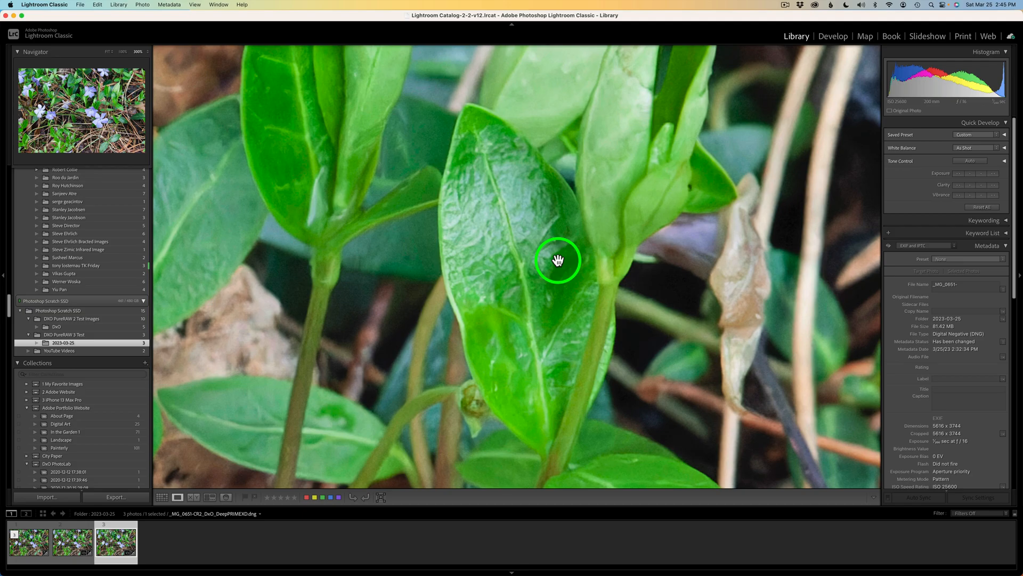
# Step: Zoom back to Fit and flip the whole photo between the DeepPRIME and RAW original versions
pyautogui.click(559, 264)
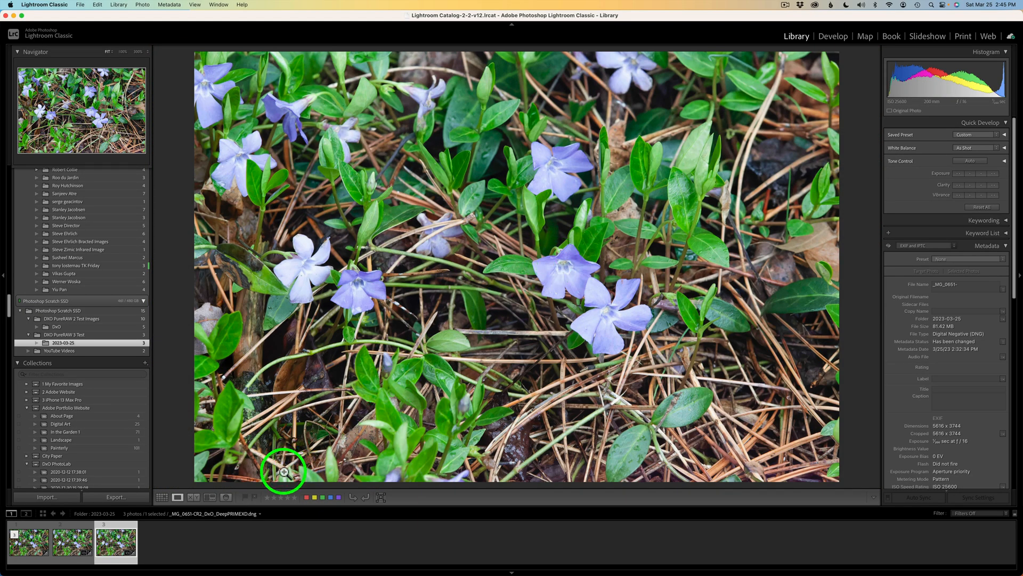
pyautogui.click(70, 546)
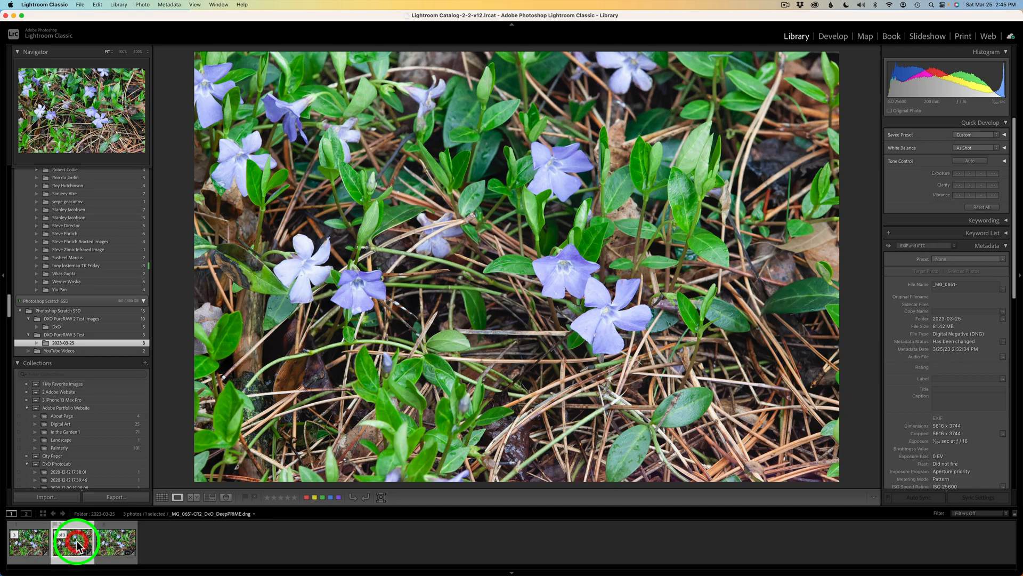
pyautogui.click(29, 546)
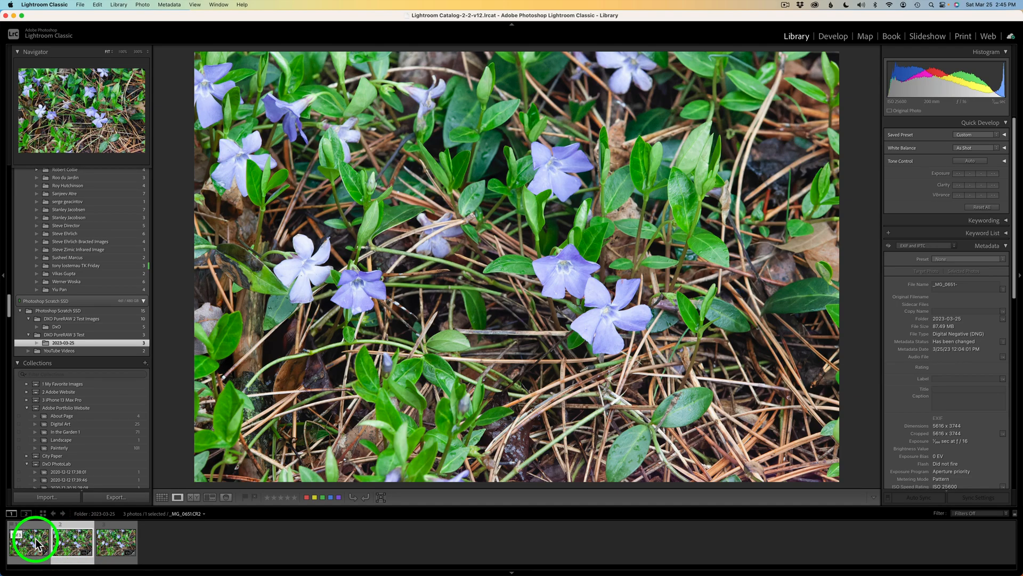
pyautogui.click(38, 547)
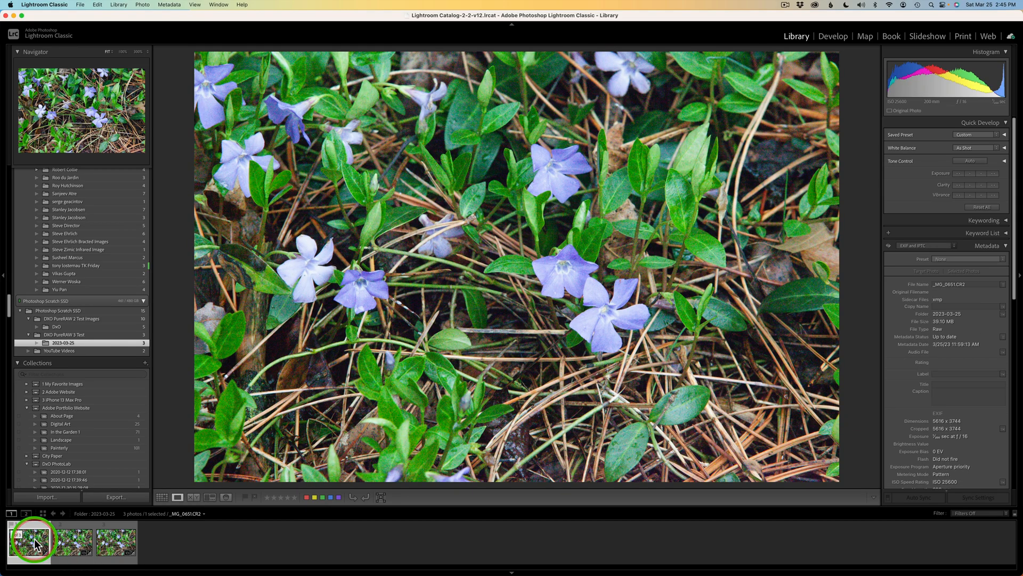
pyautogui.click(72, 546)
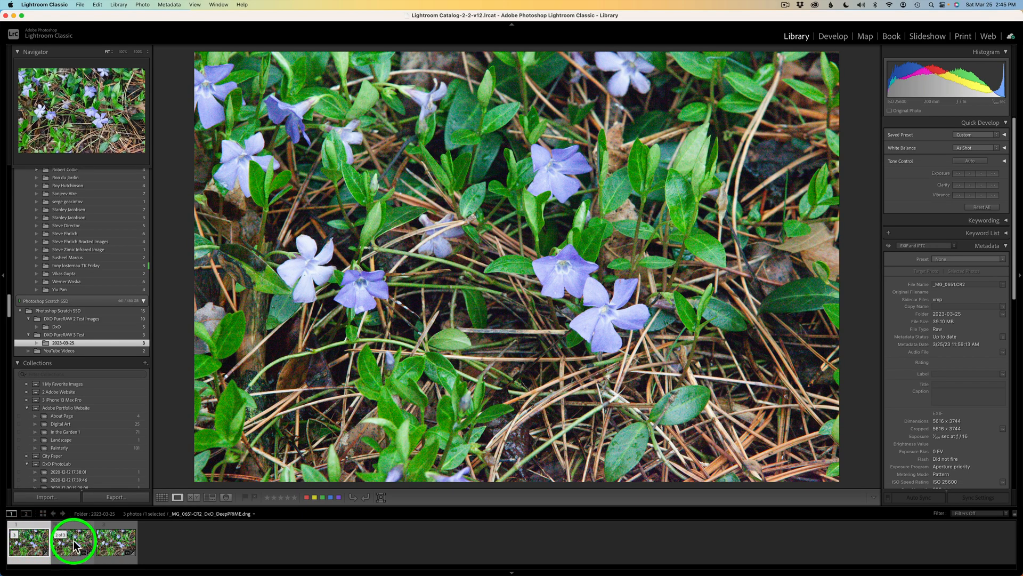